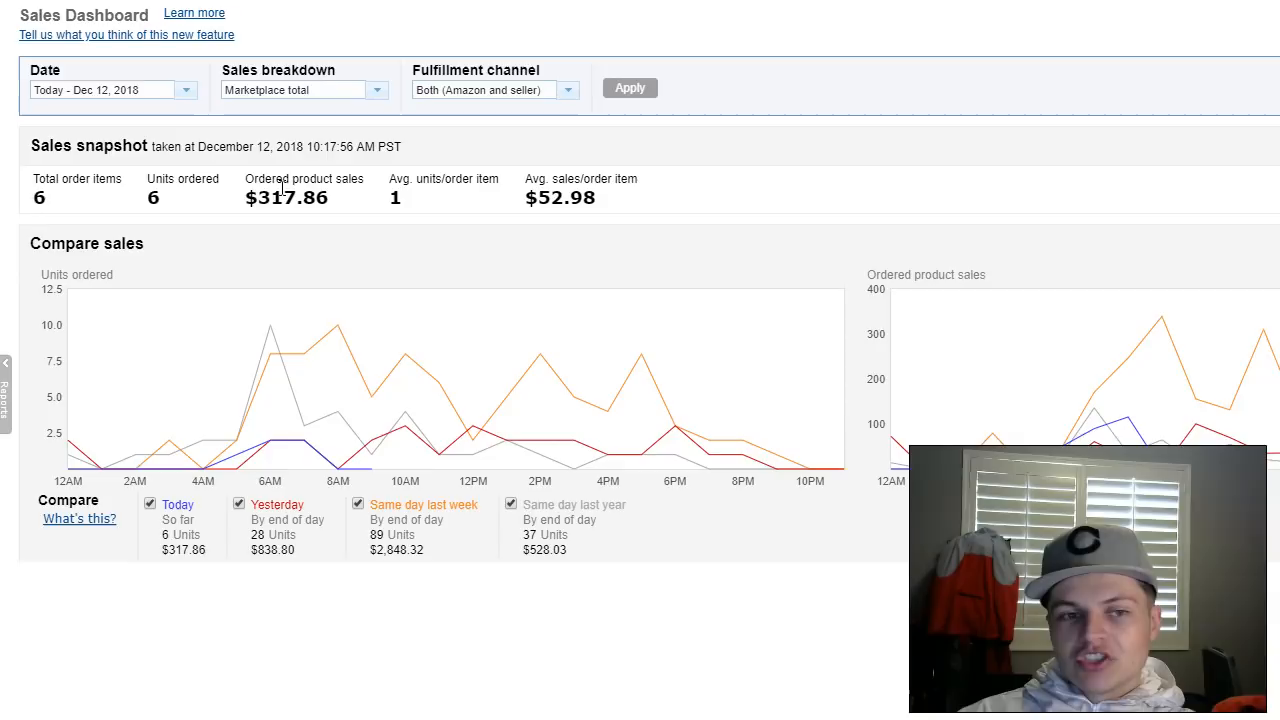
Show month-to-date sales: 543 units ordered and $18,927.52 in ordered product sales
left_click(112, 90)
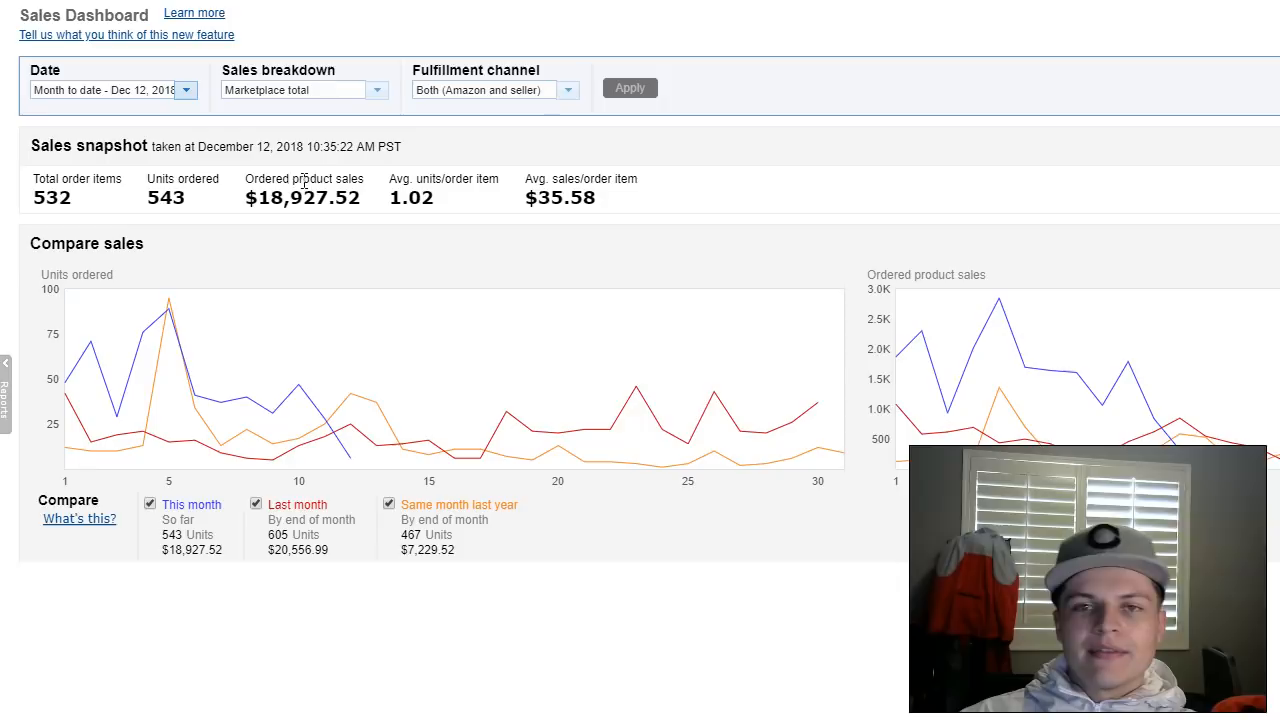
mouse_move(338, 236)
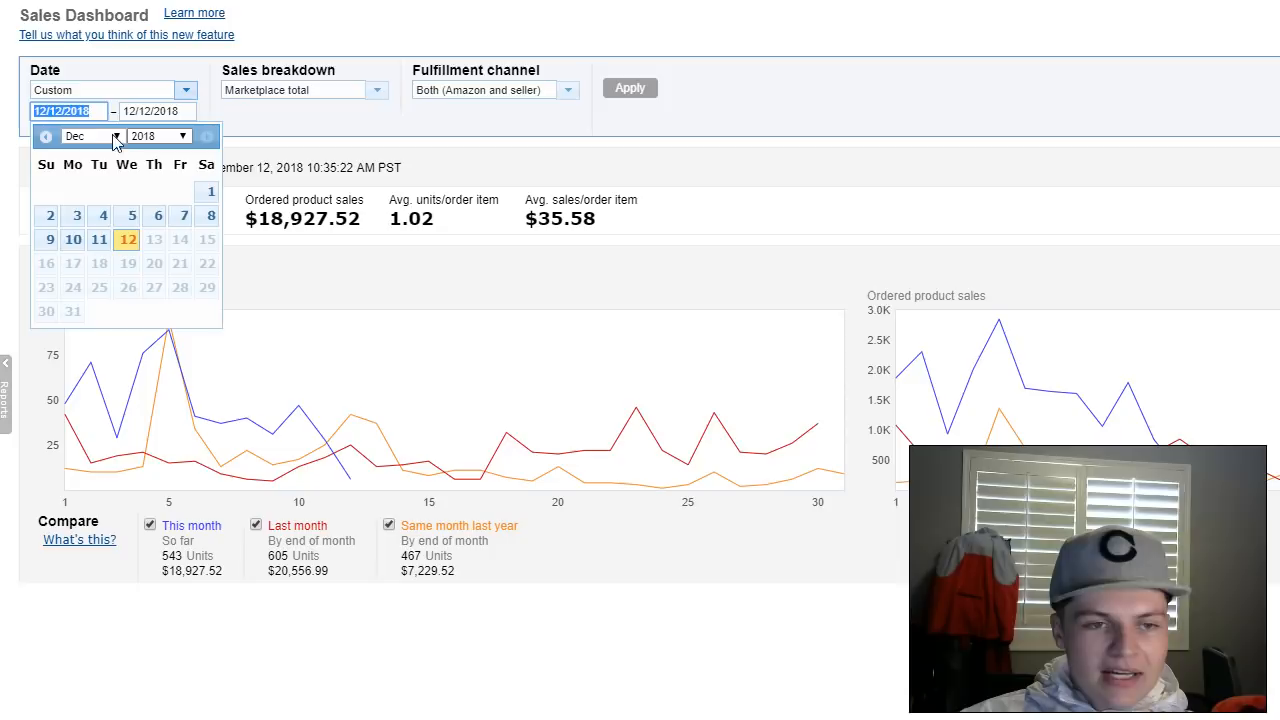
Apply a custom sales period from 11/12/2018 to 12/12/2018
left_click(44, 136)
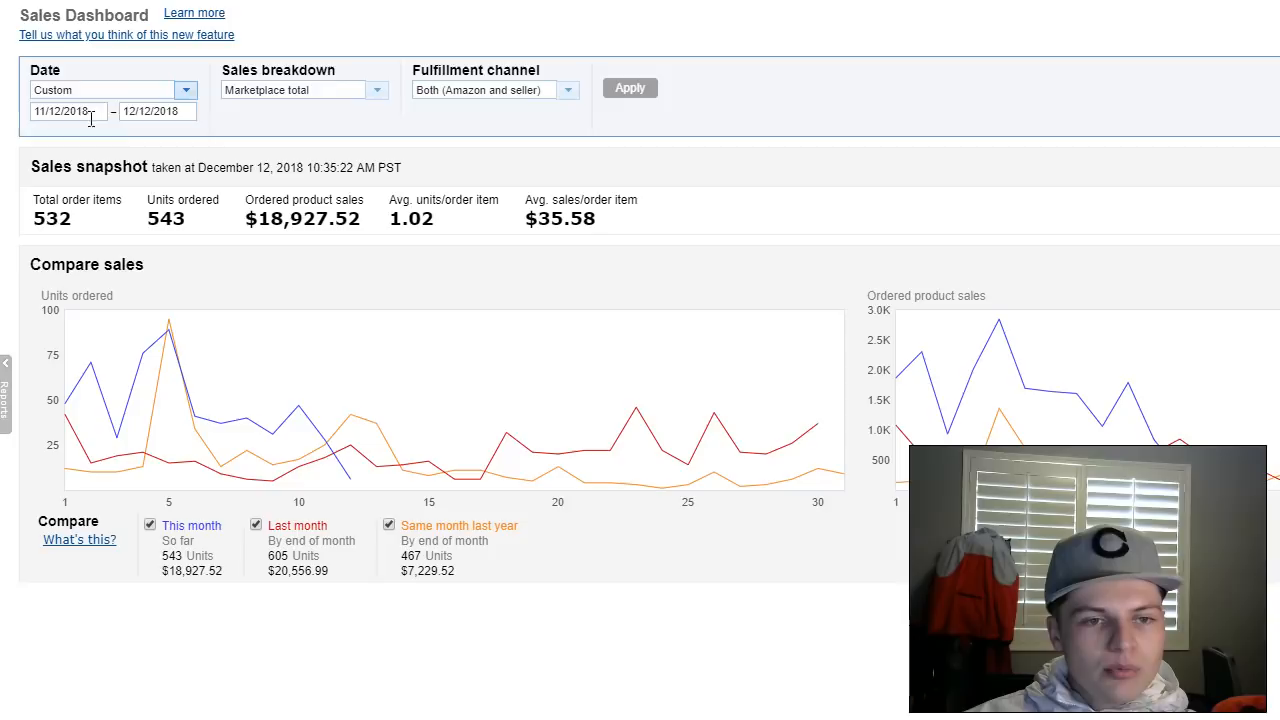
left_click(630, 88)
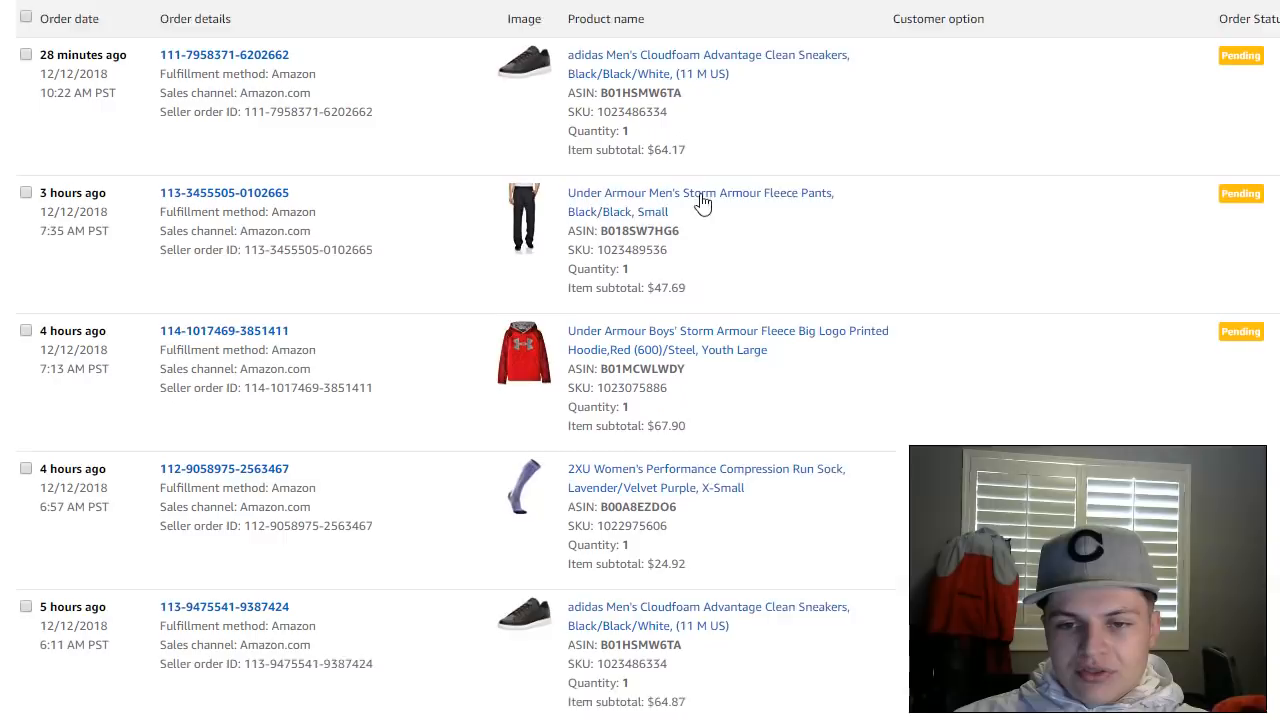
Scroll the Manage Orders list from today's pending orders down to those placed a day ago
scroll("down", 3)
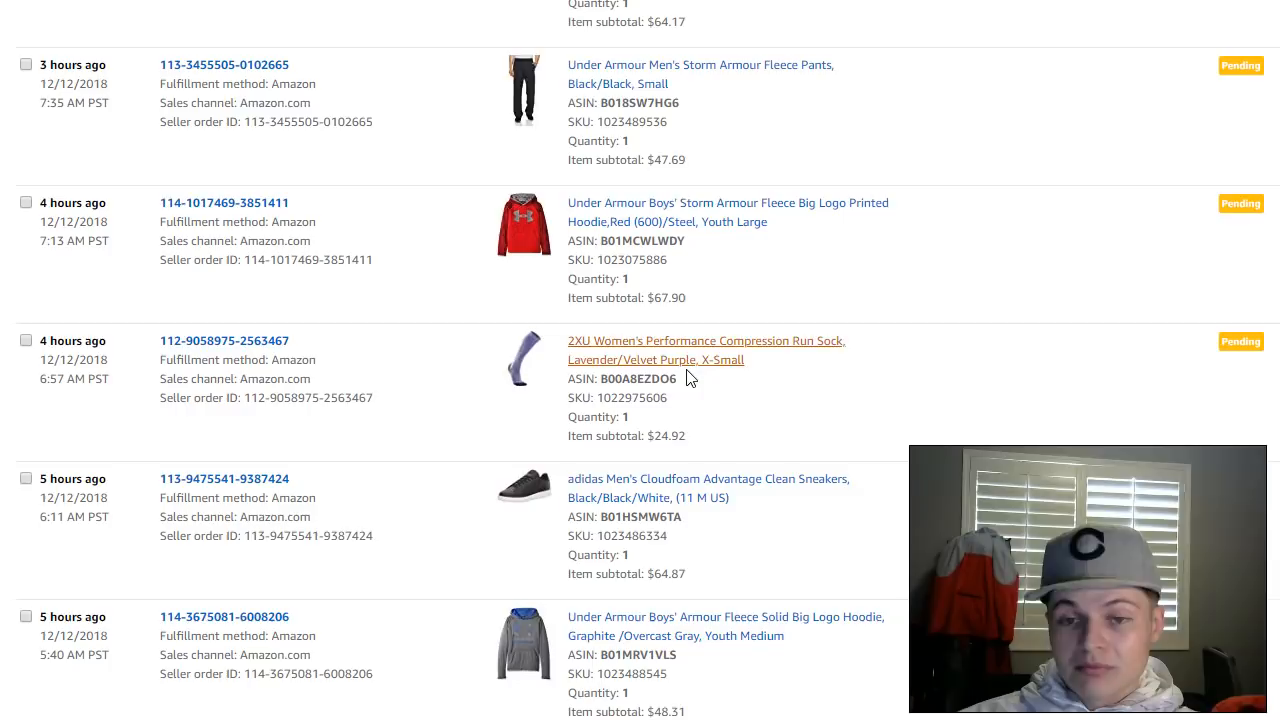
scroll("down", 3)
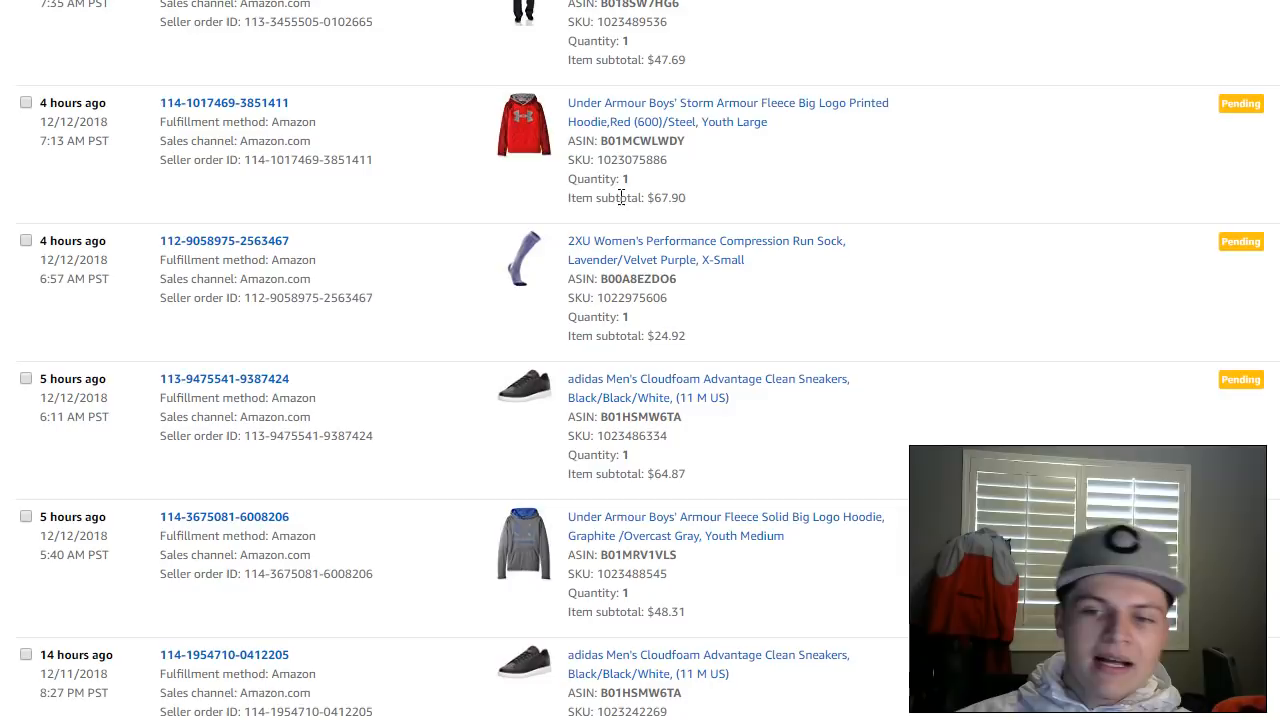
scroll("down", 3)
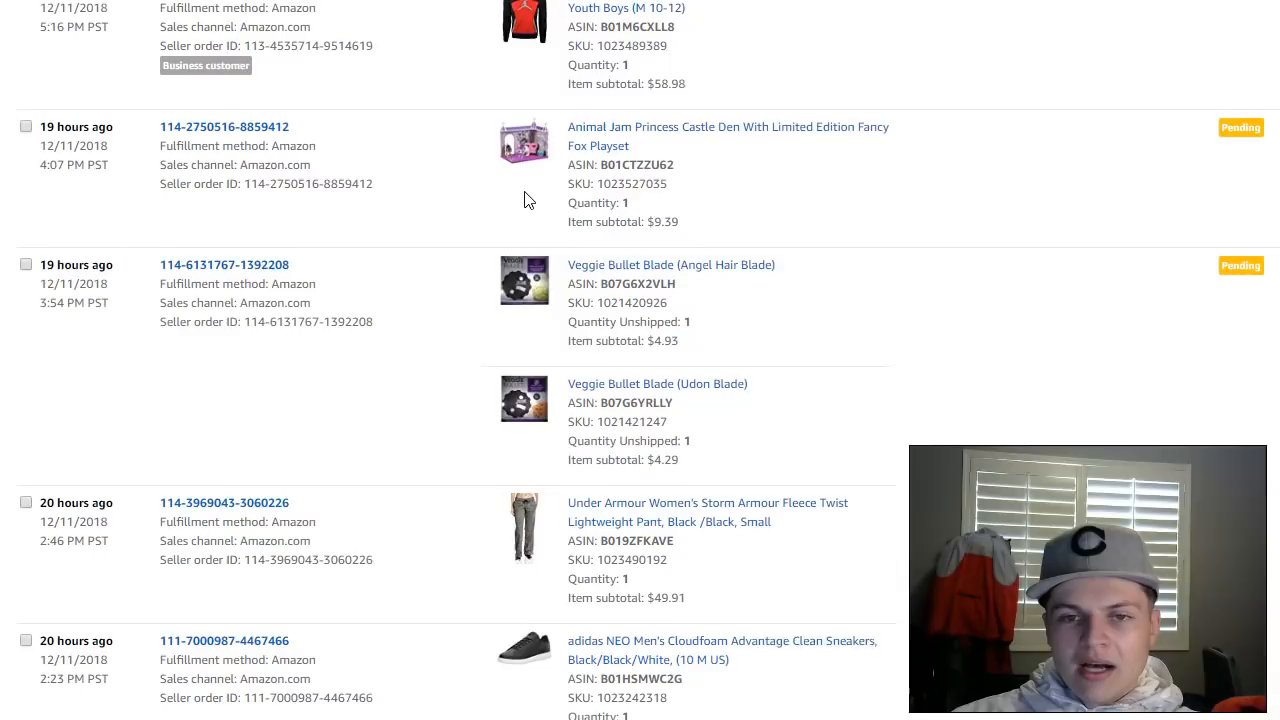
scroll("down", 3)
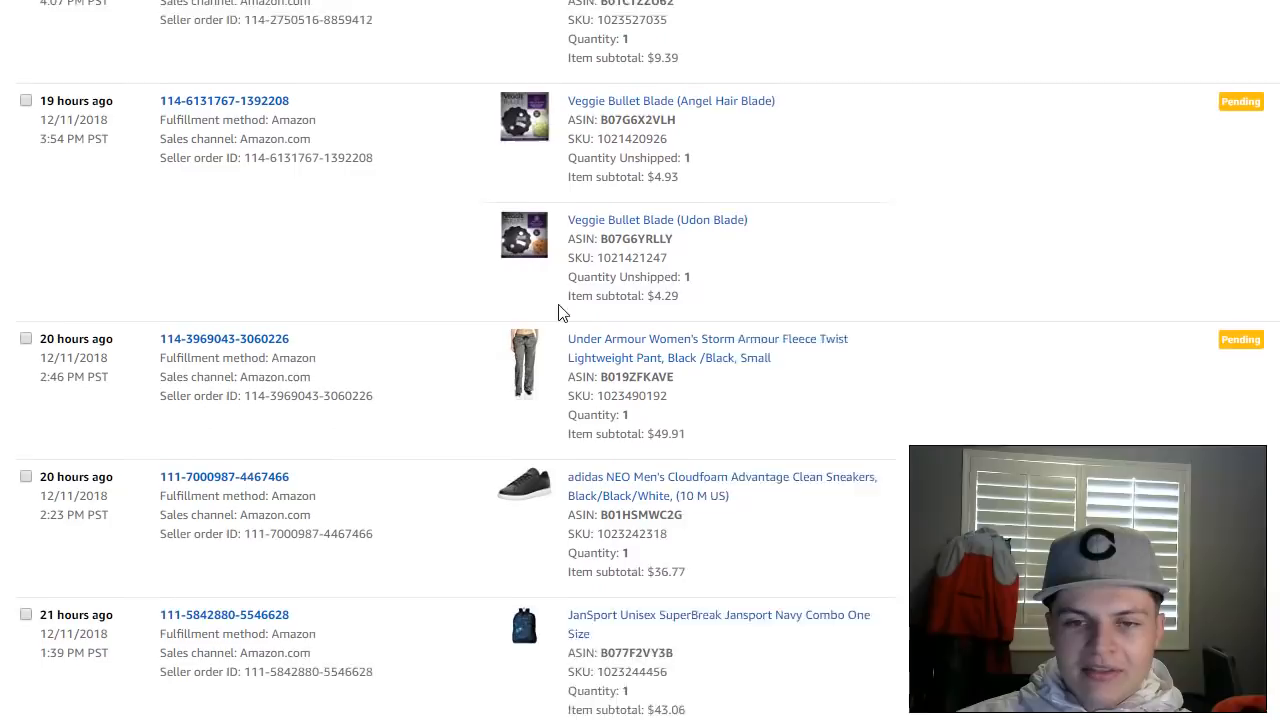
scroll("down", 3)
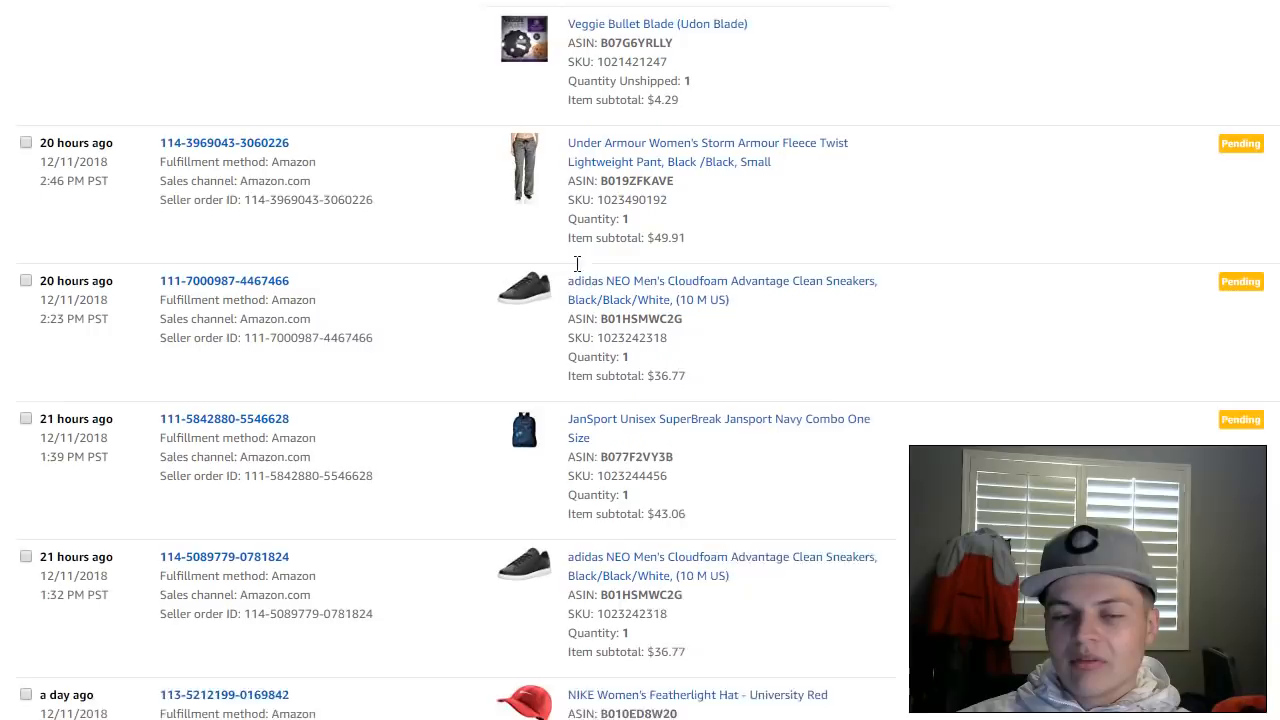
scroll("down", 3)
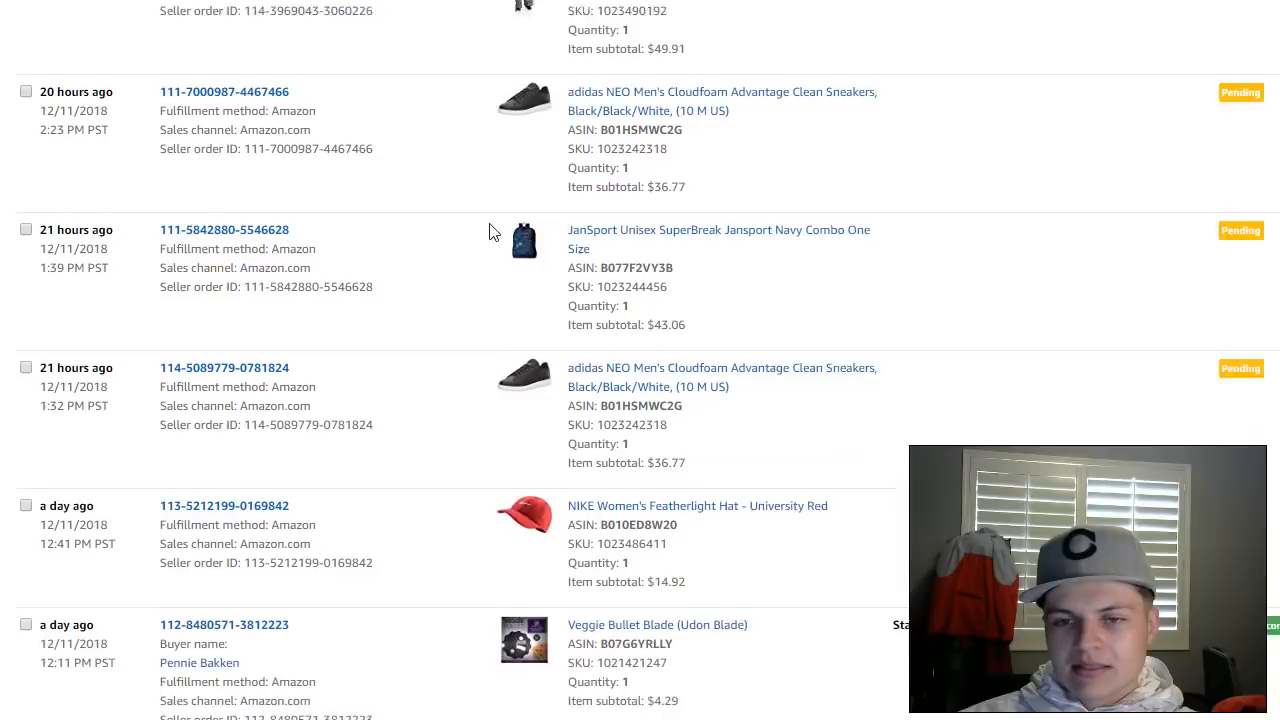
scroll("down", 3)
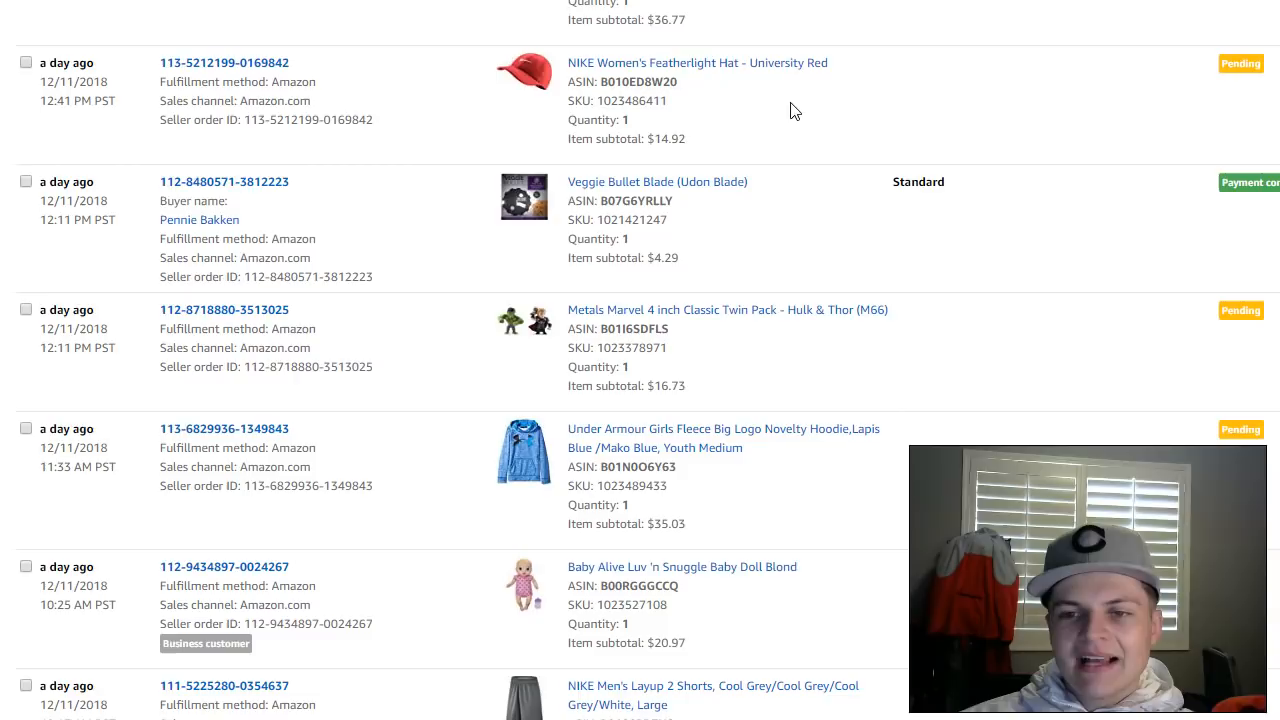
scroll("down", 3)
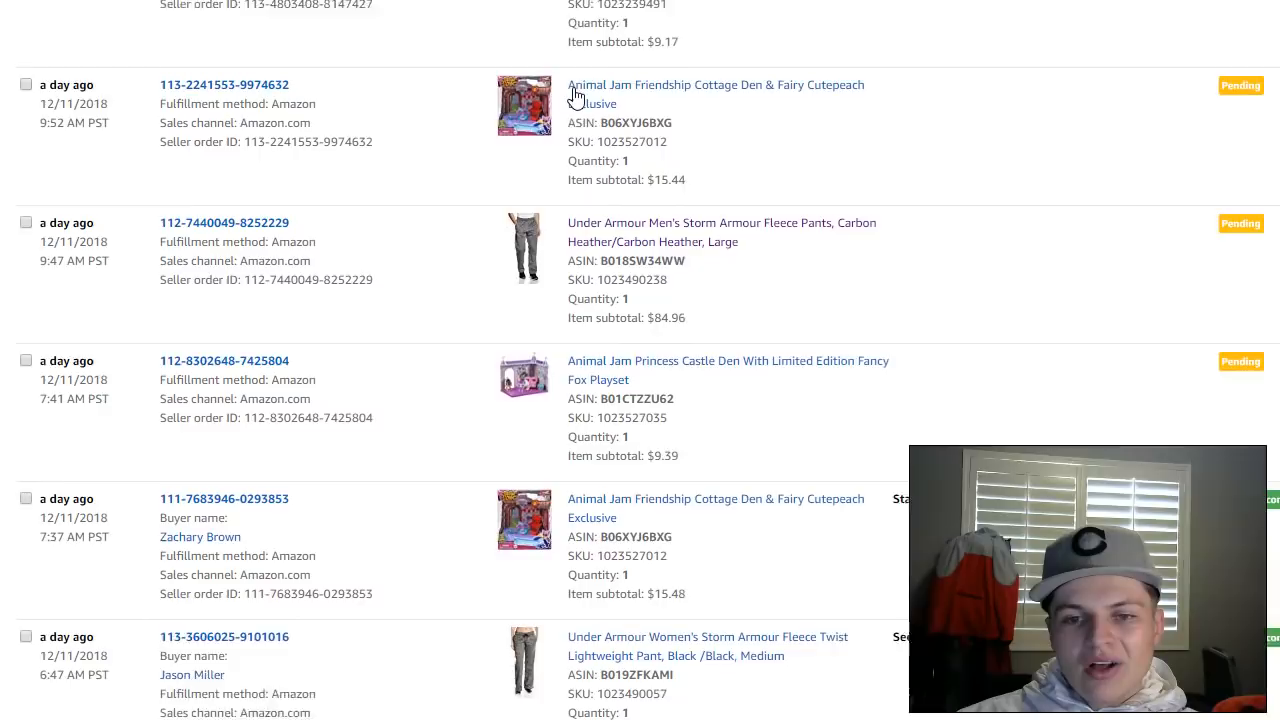
scroll("down", 3)
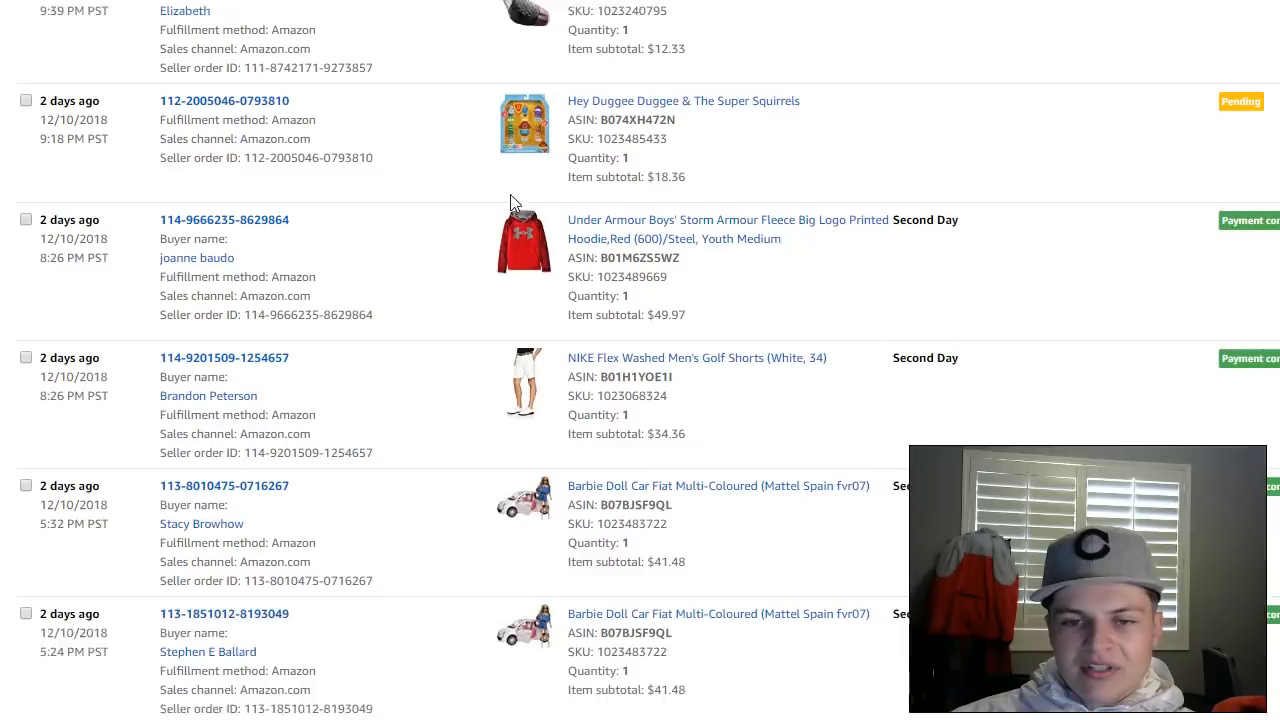
scroll("down", 3)
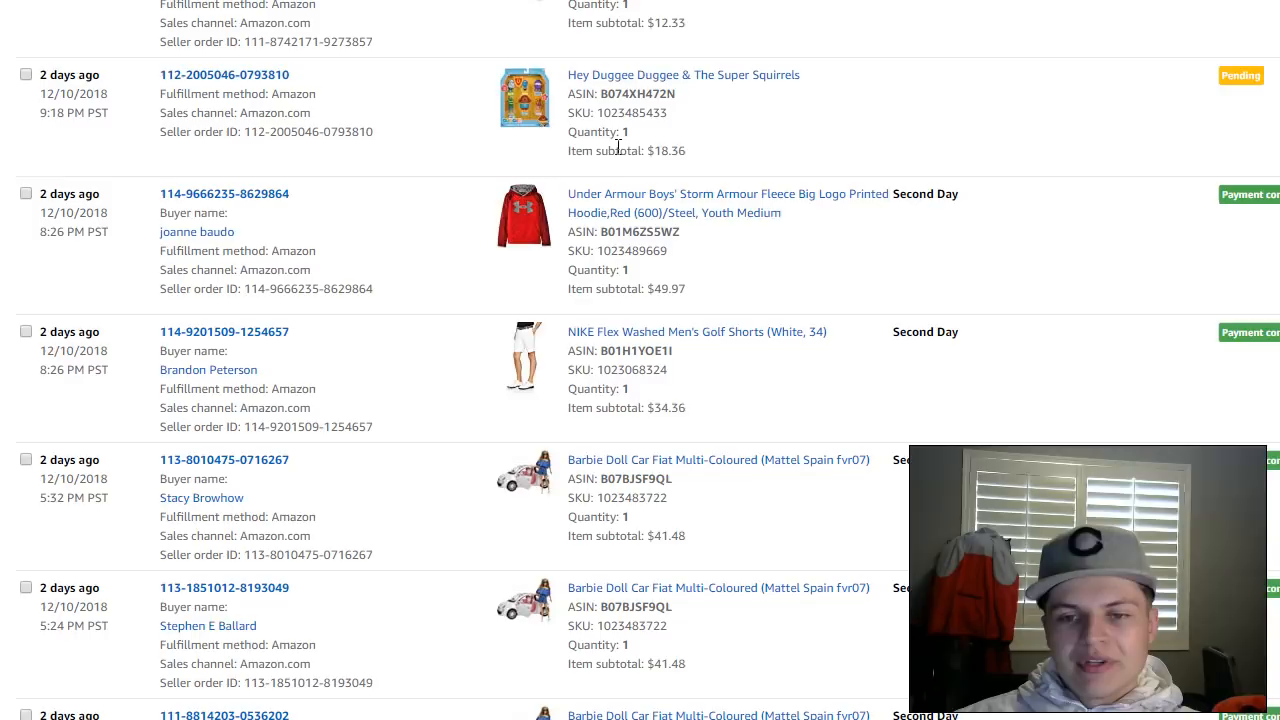
scroll("down", 3)
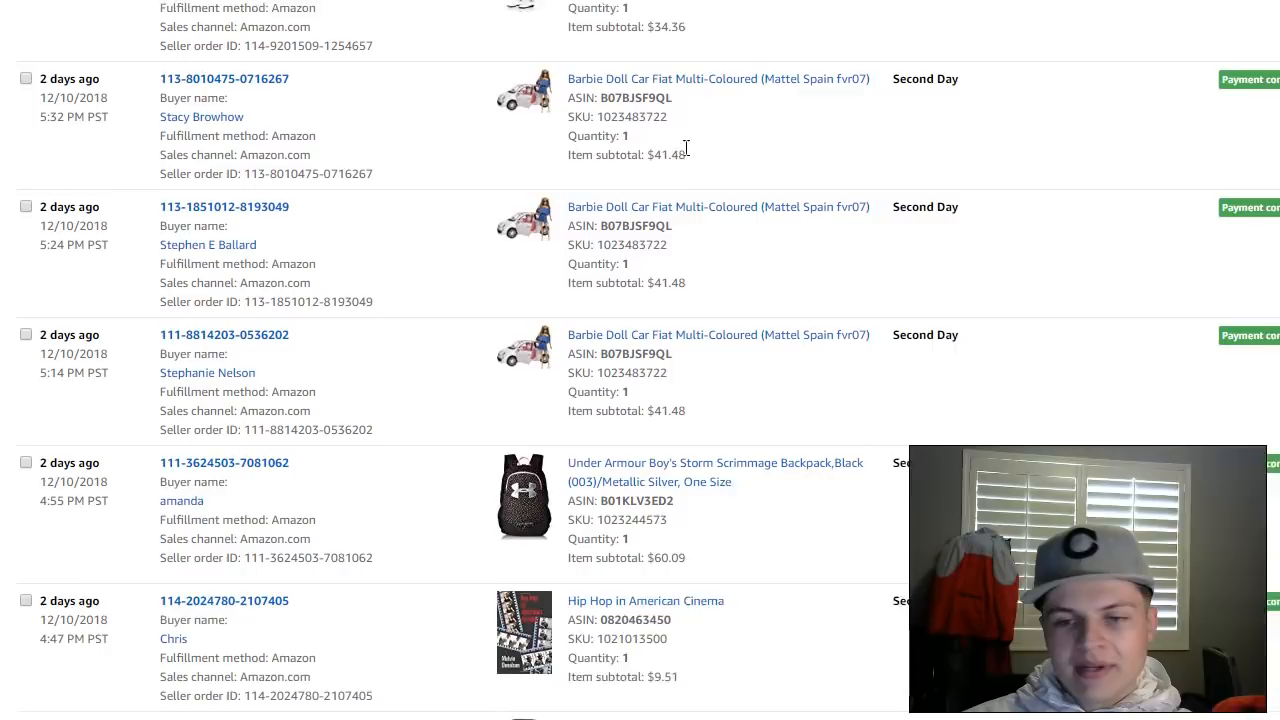
scroll("down", 3)
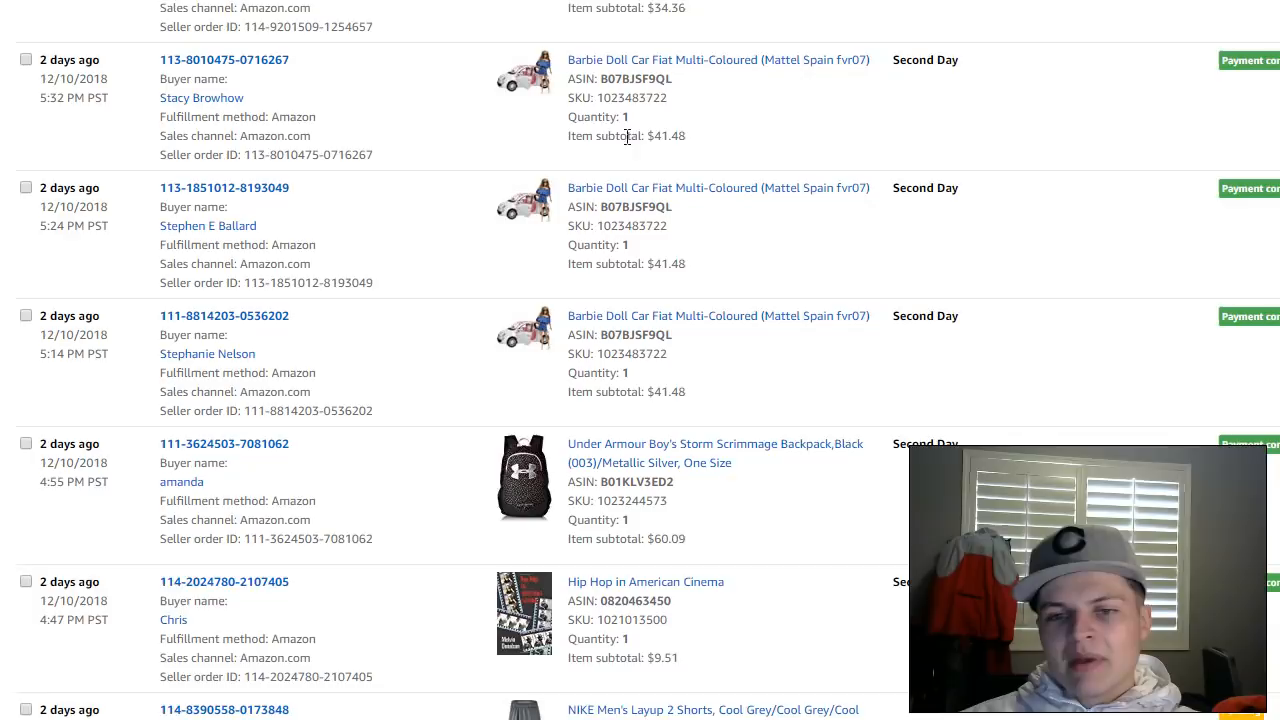
scroll("down", 3)
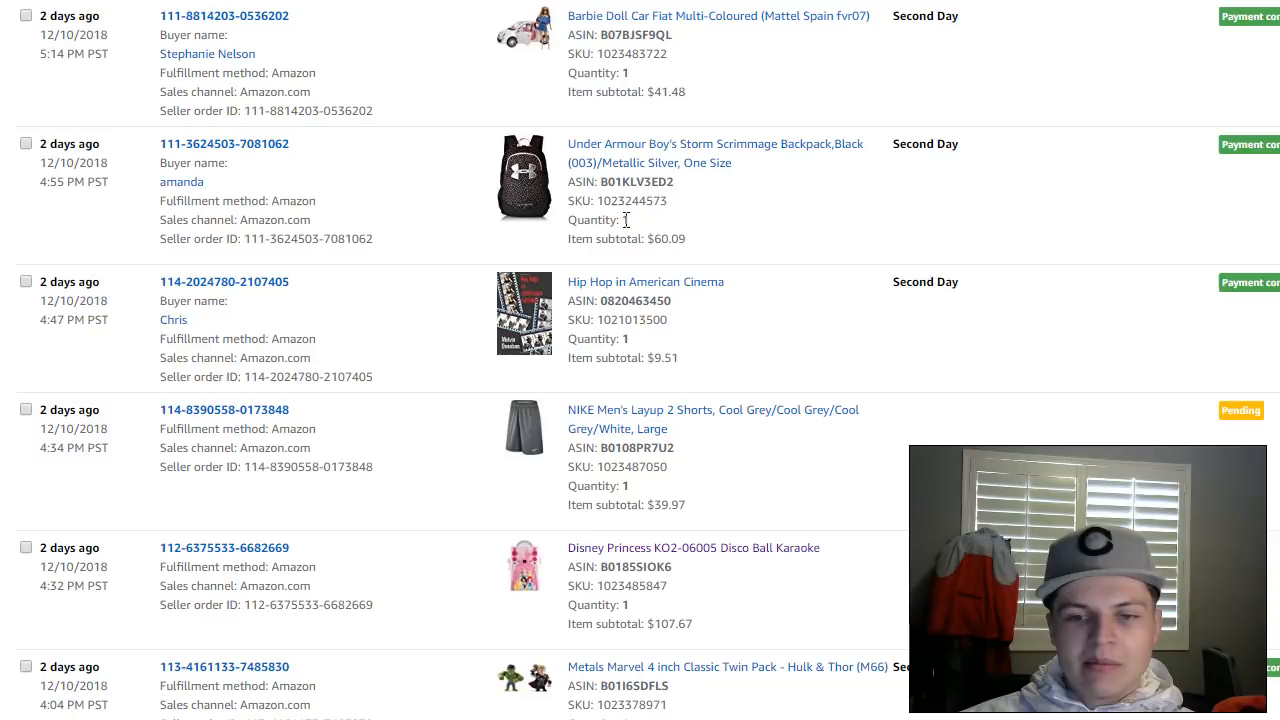
Scroll through the 612-order list down toward the six-day-old orders at the page end
scroll("down", 3)
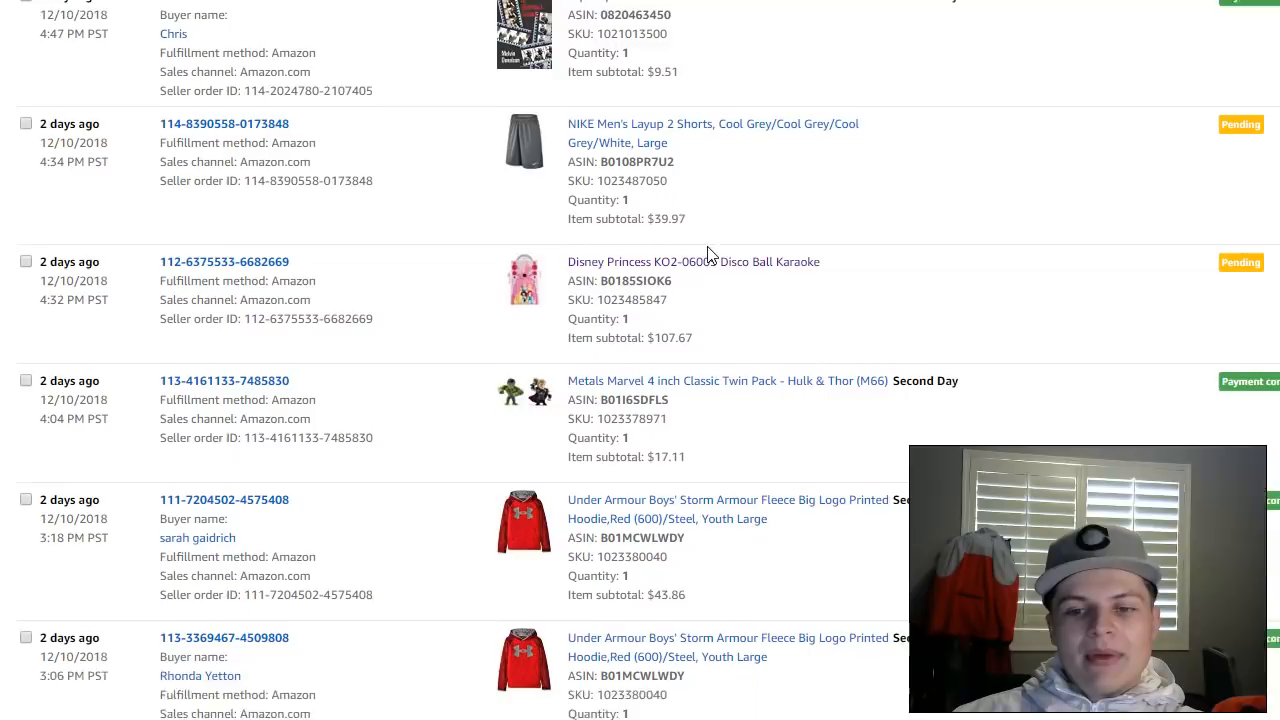
scroll("down", 3)
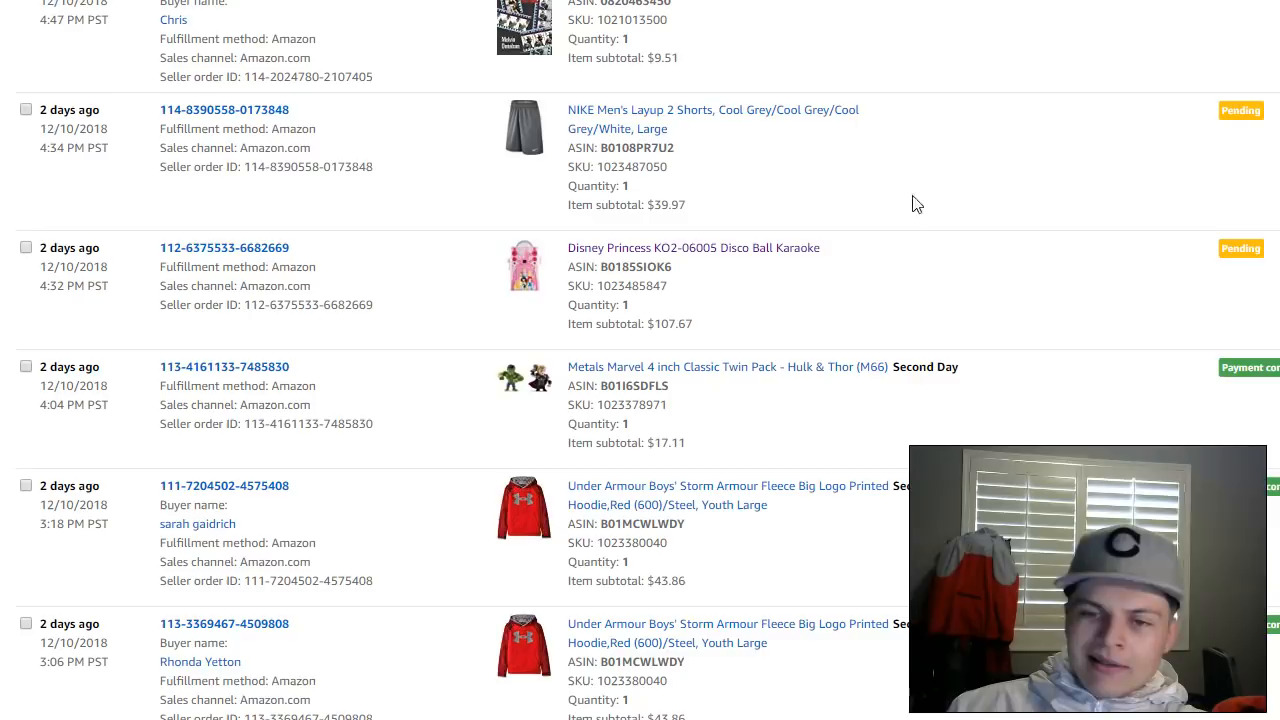
mouse_move(568, 164)
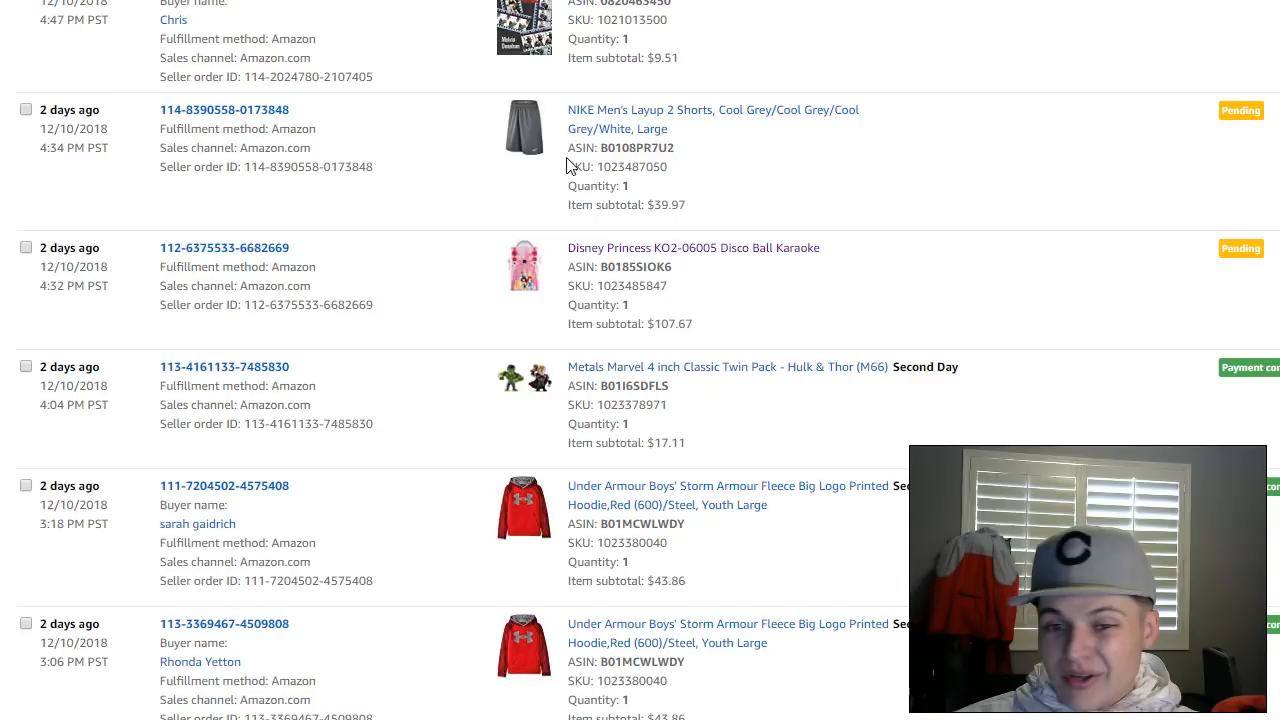
scroll("down", 3)
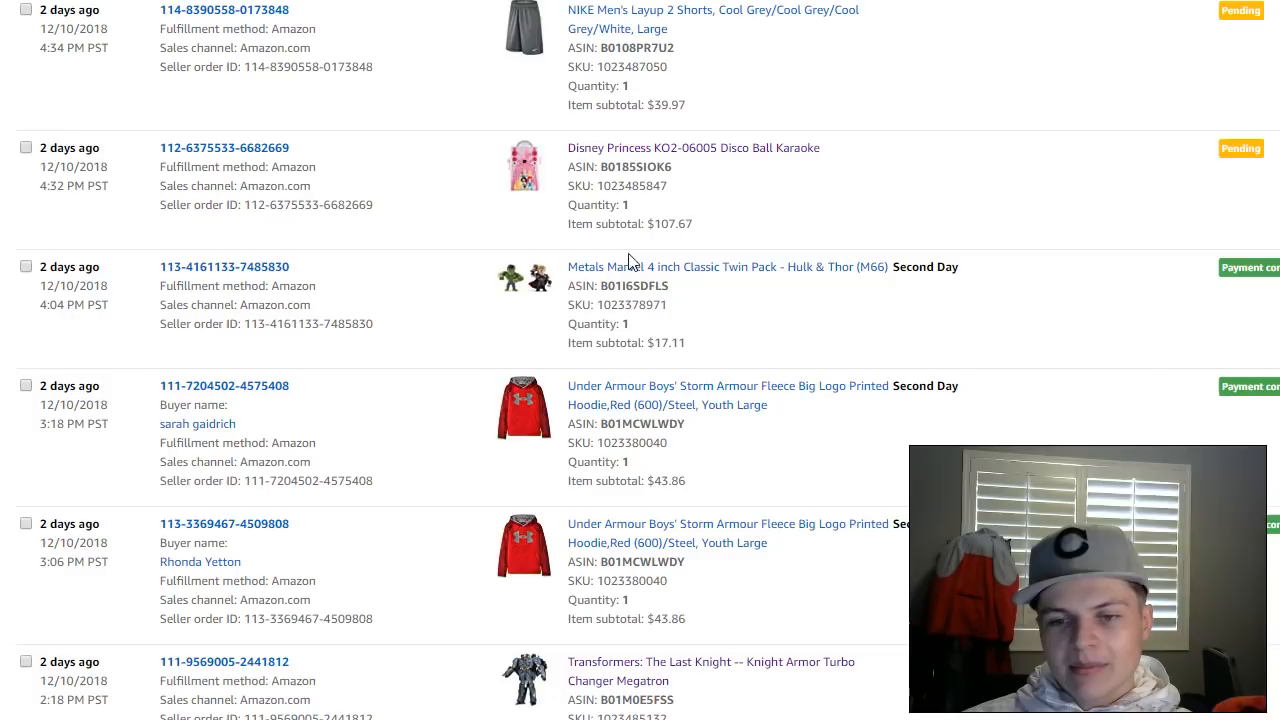
mouse_move(564, 188)
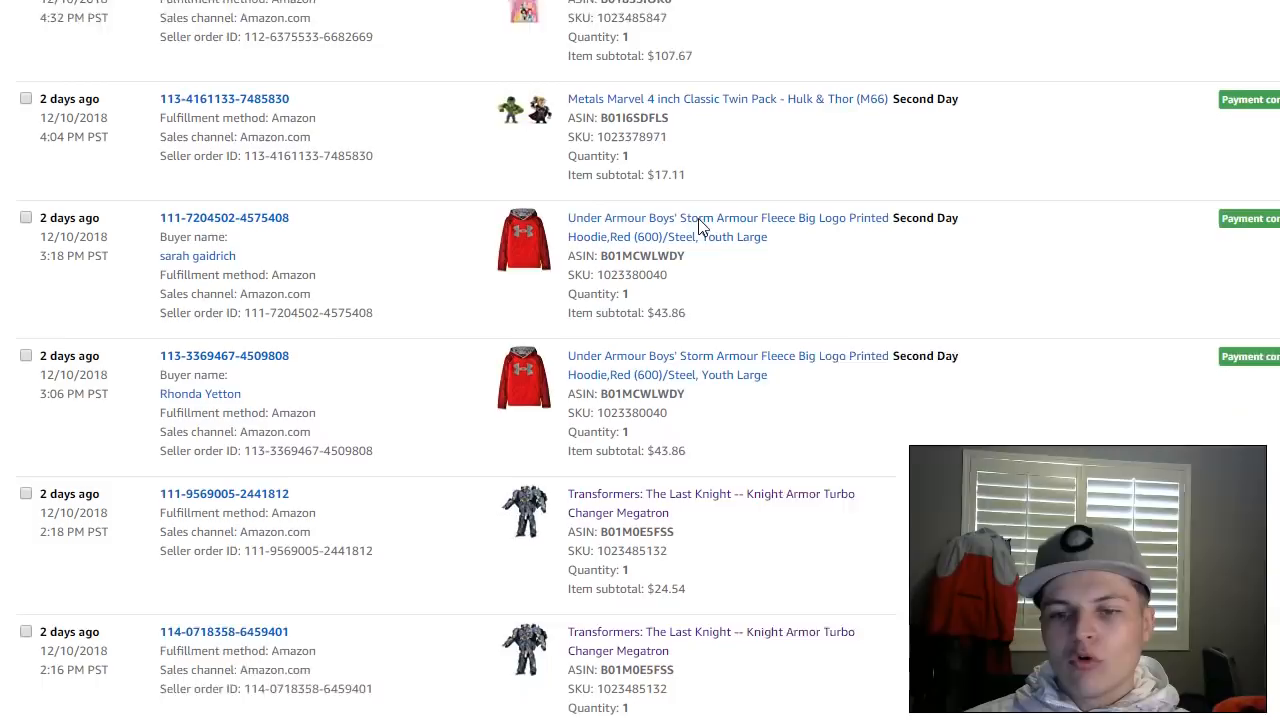
scroll("down", 3)
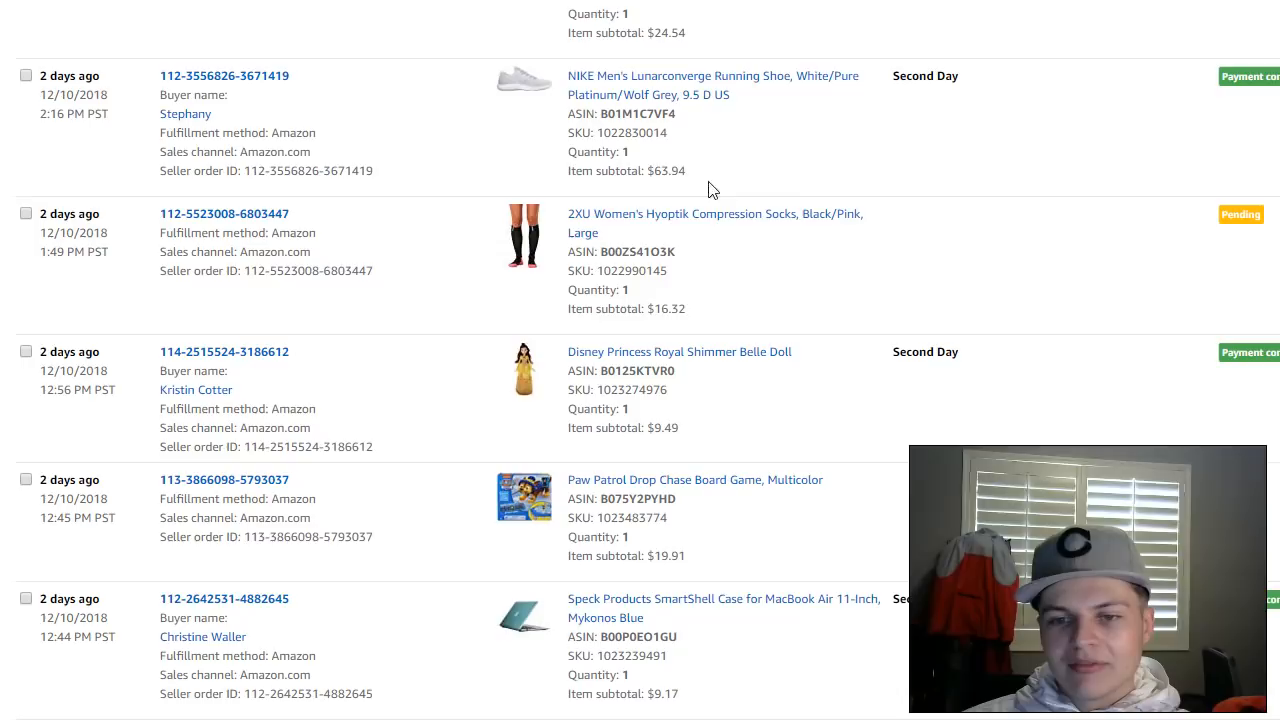
scroll("down", 3)
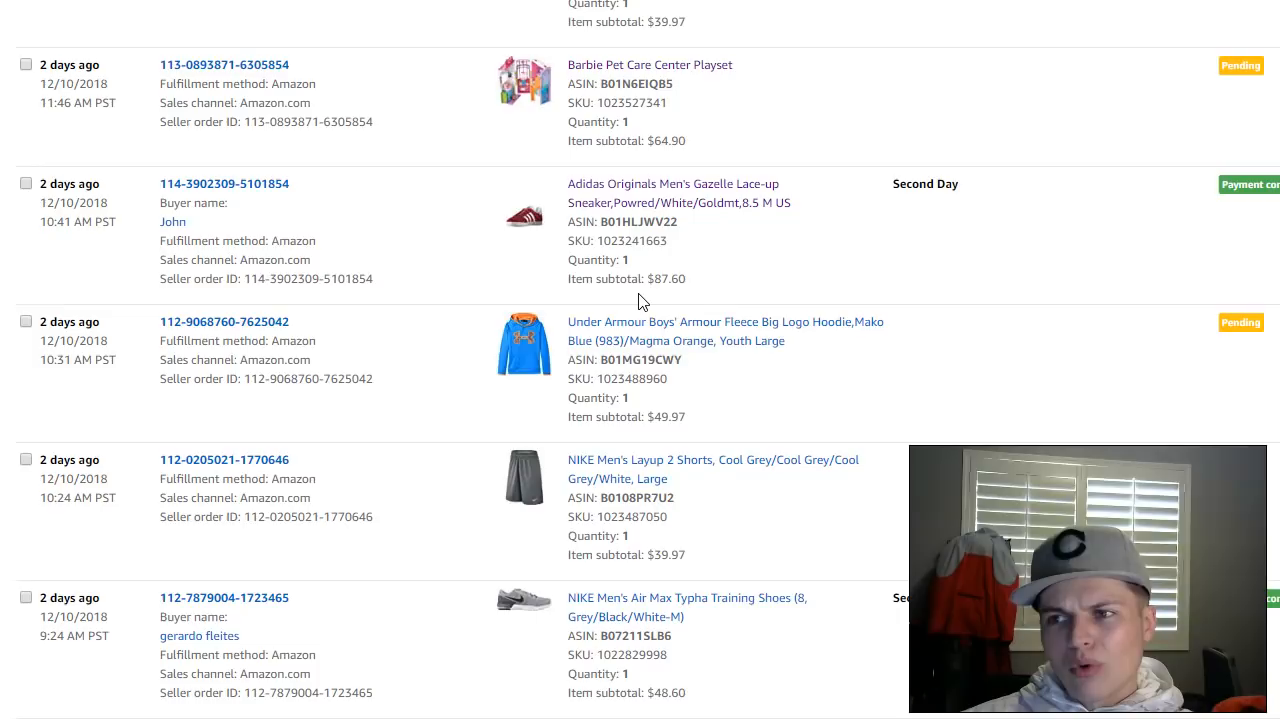
scroll("down", 3)
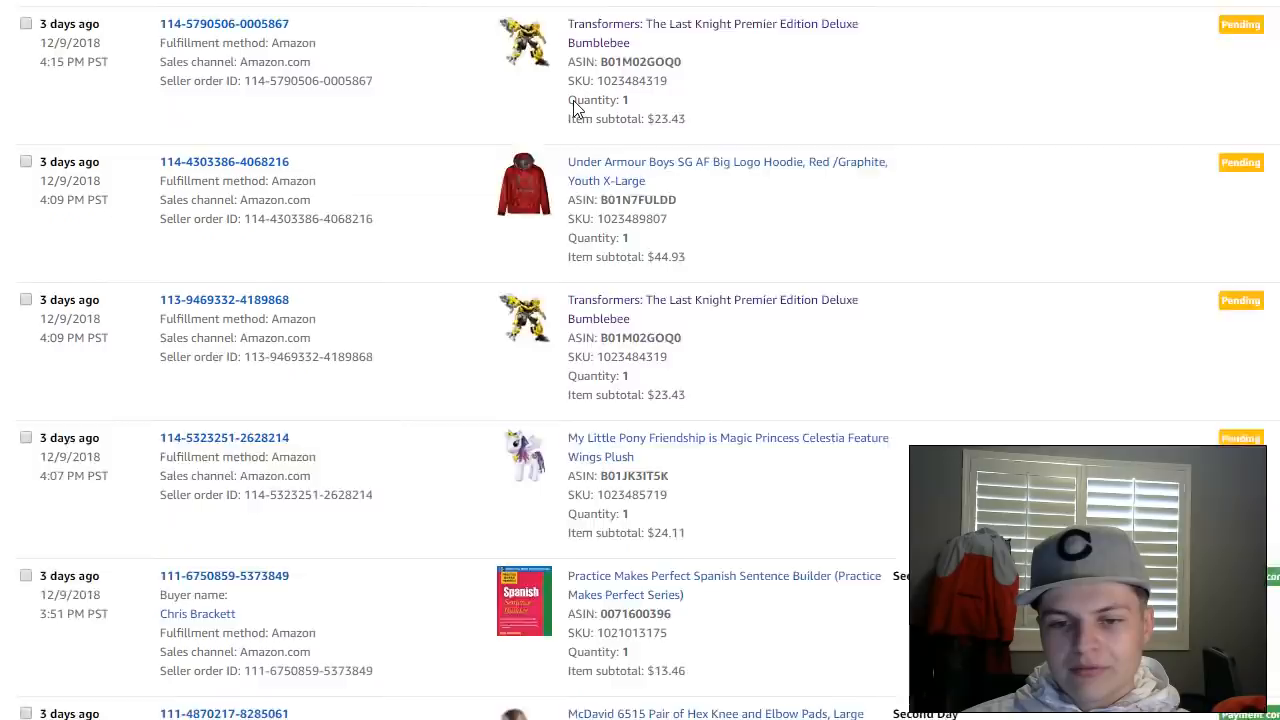
scroll("down", 3)
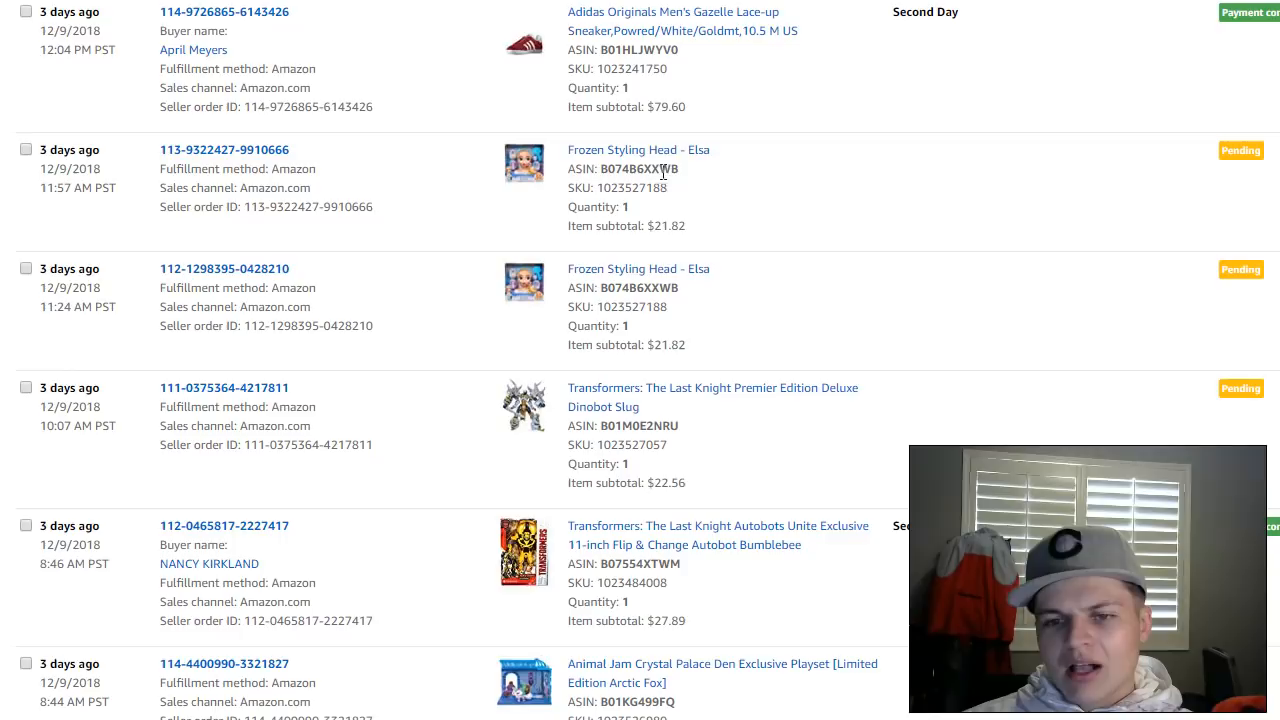
scroll("down", 3)
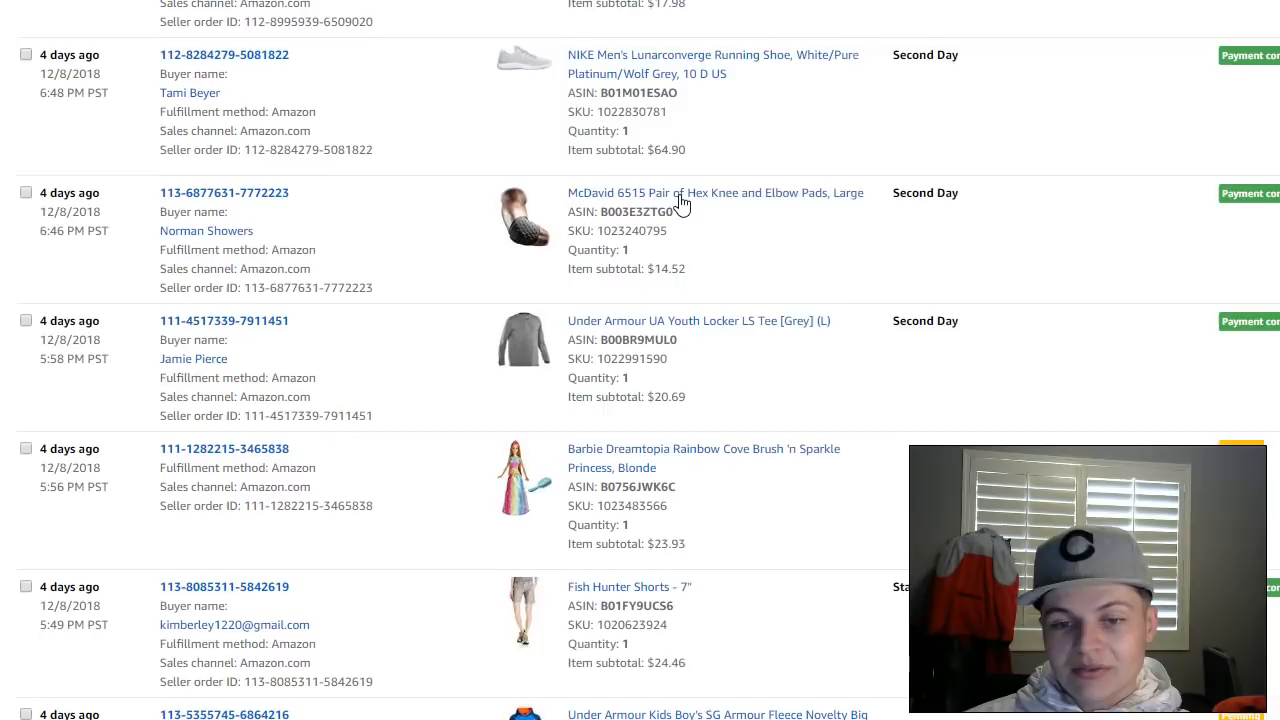
scroll("down", 3)
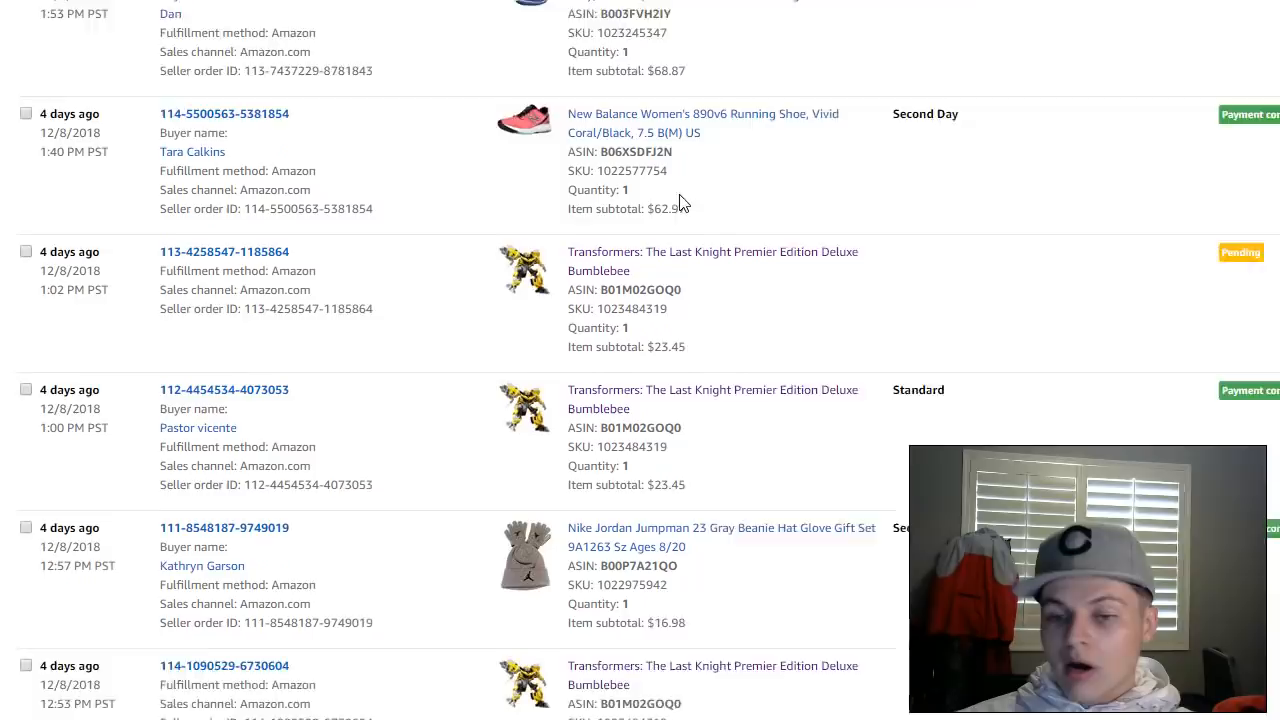
scroll("down", 3)
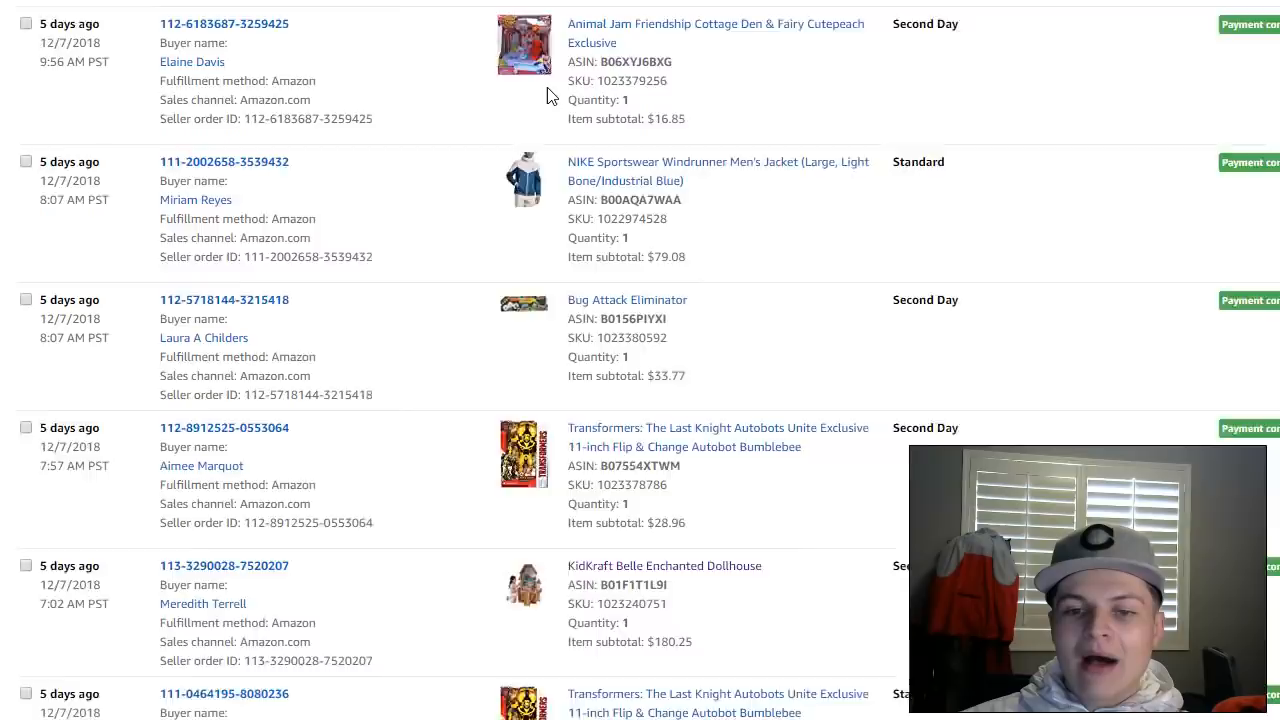
scroll("down", 3)
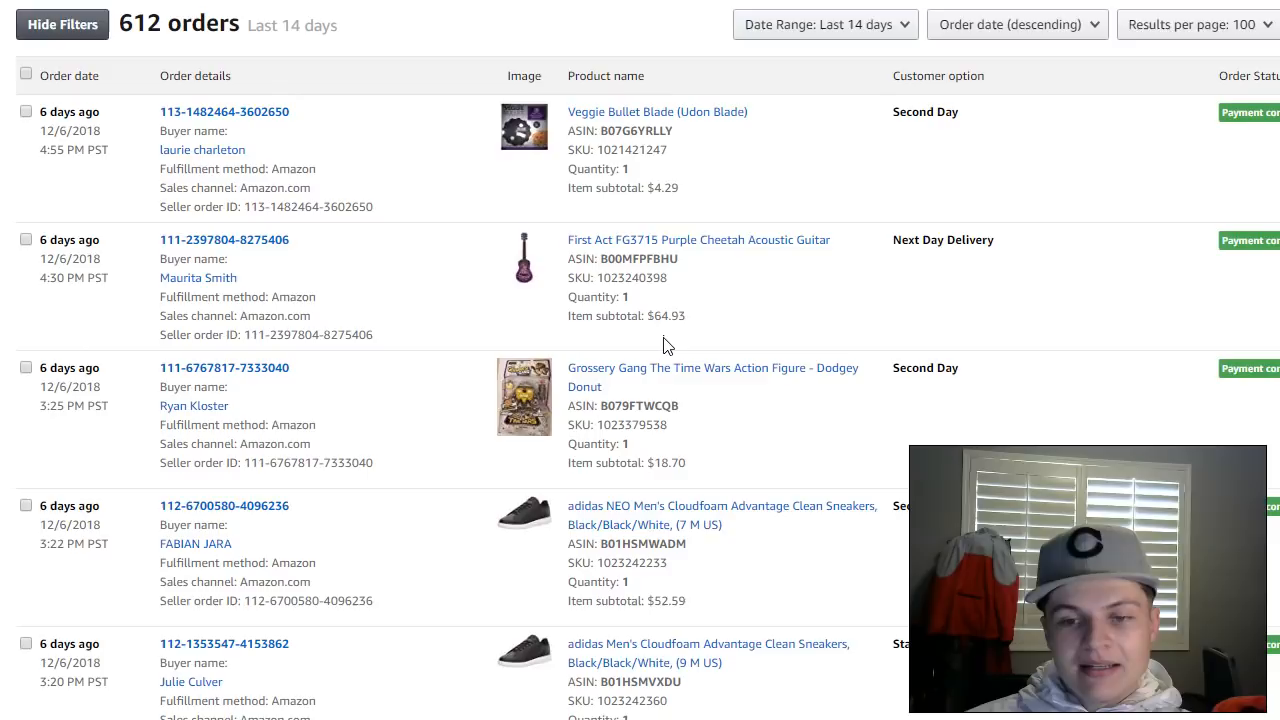
scroll("down", 3)
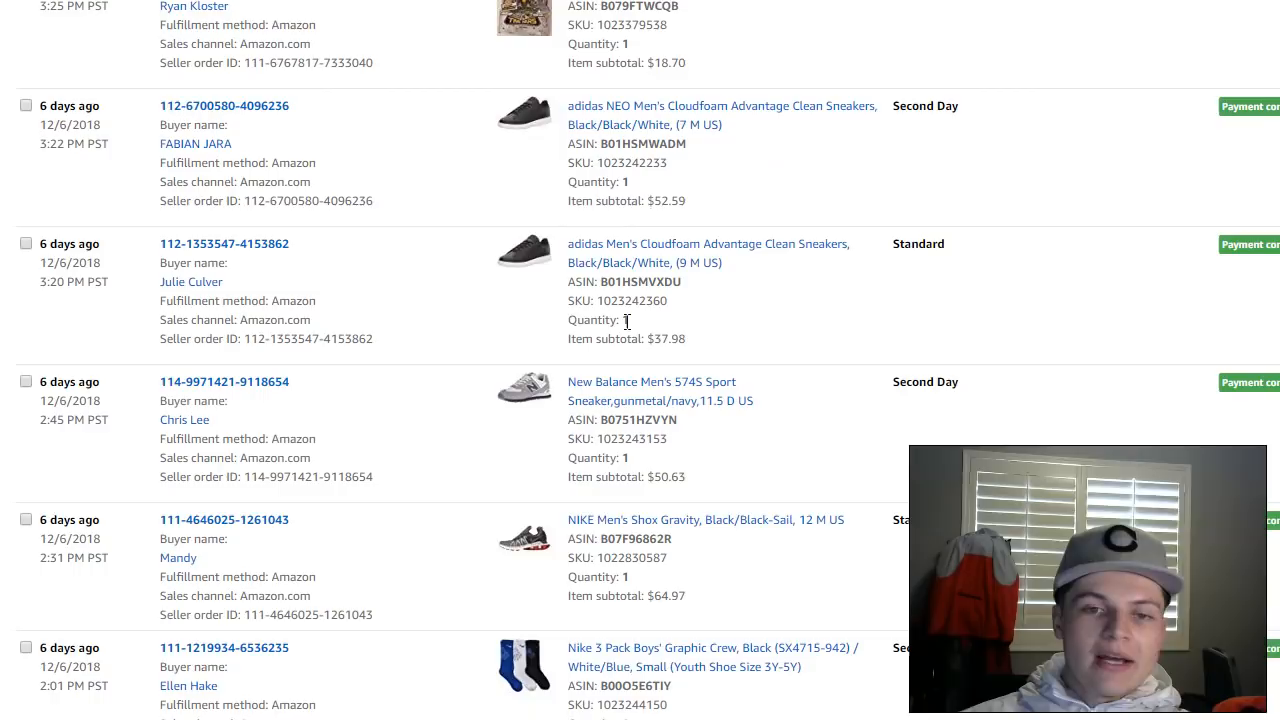
scroll("down", 3)
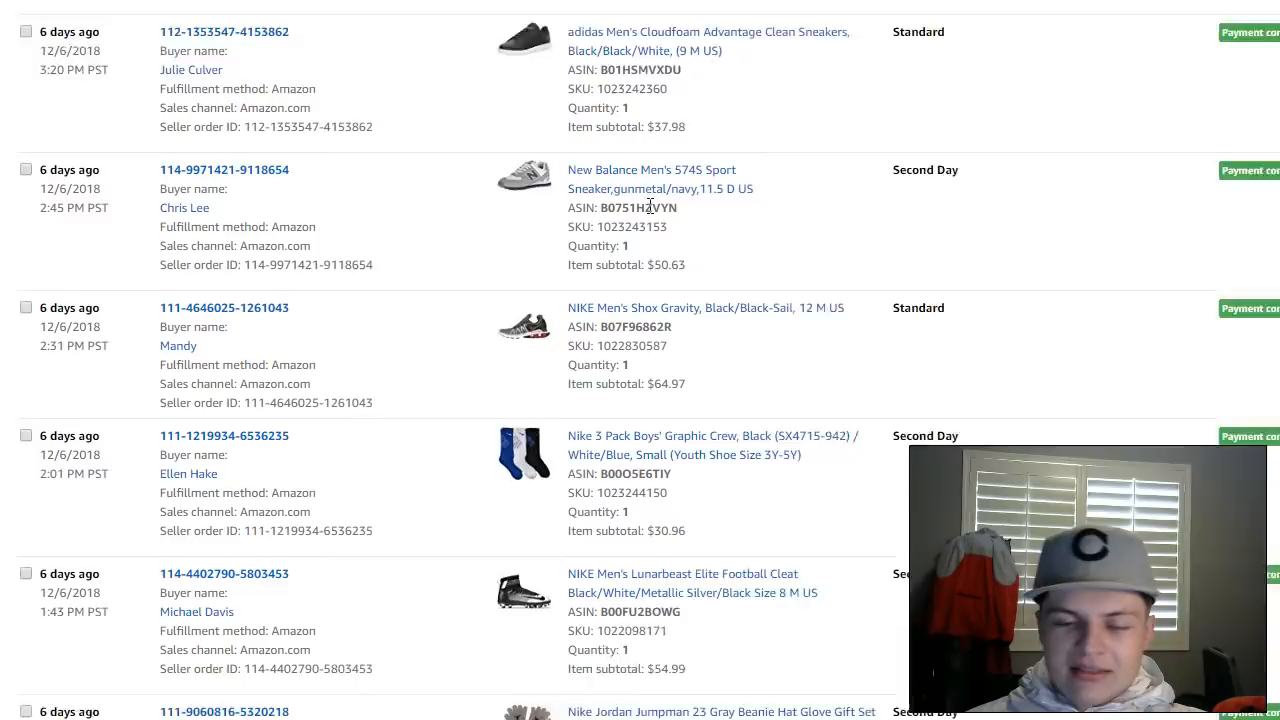
scroll("down", 3)
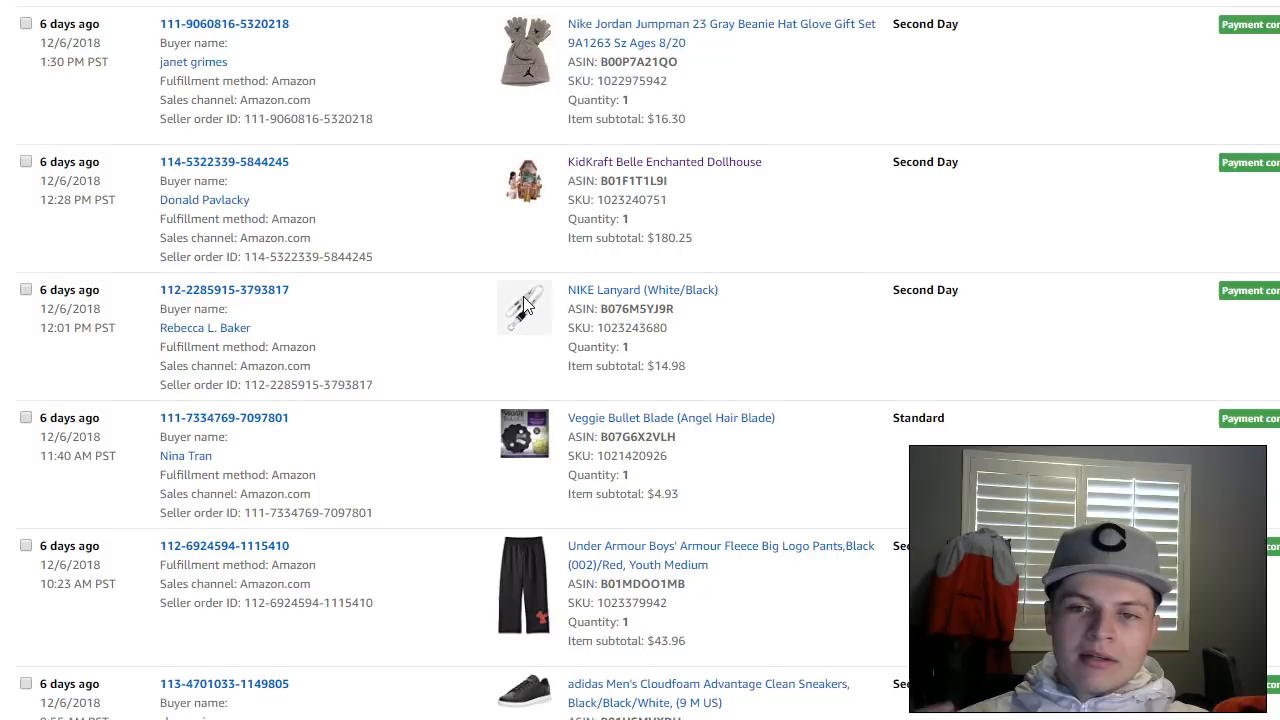
scroll("down", 3)
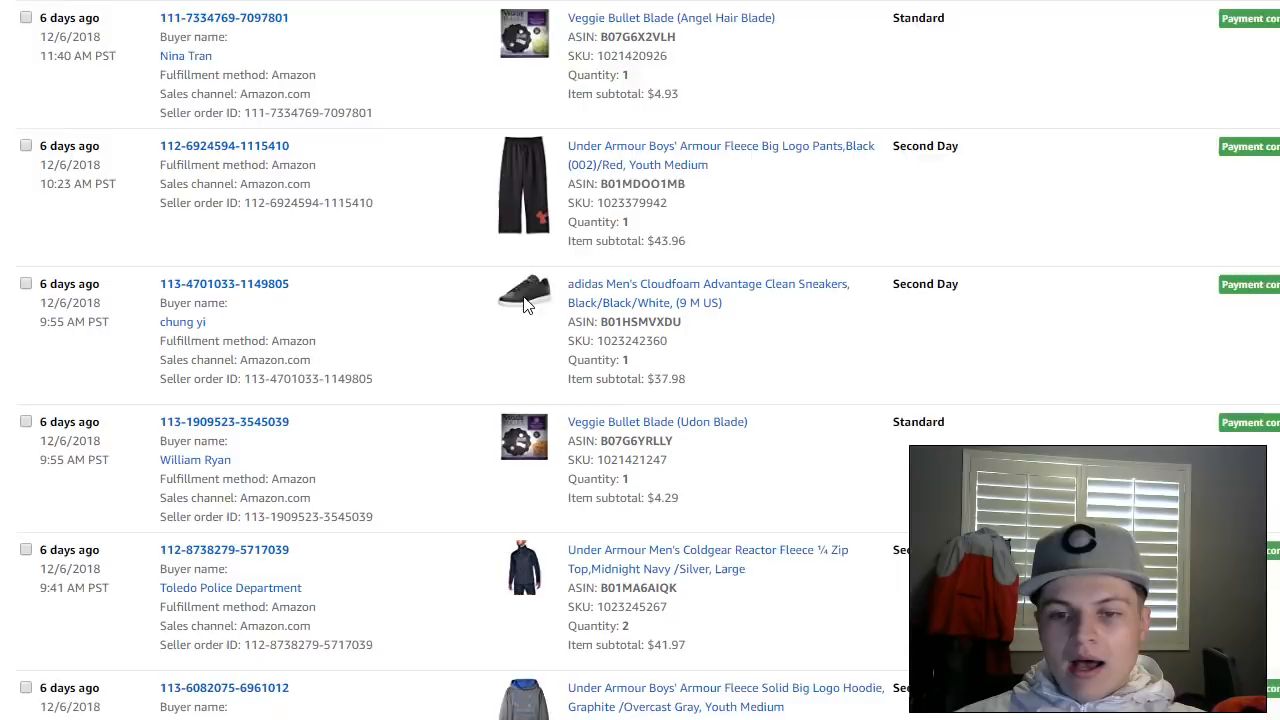
scroll("down", 3)
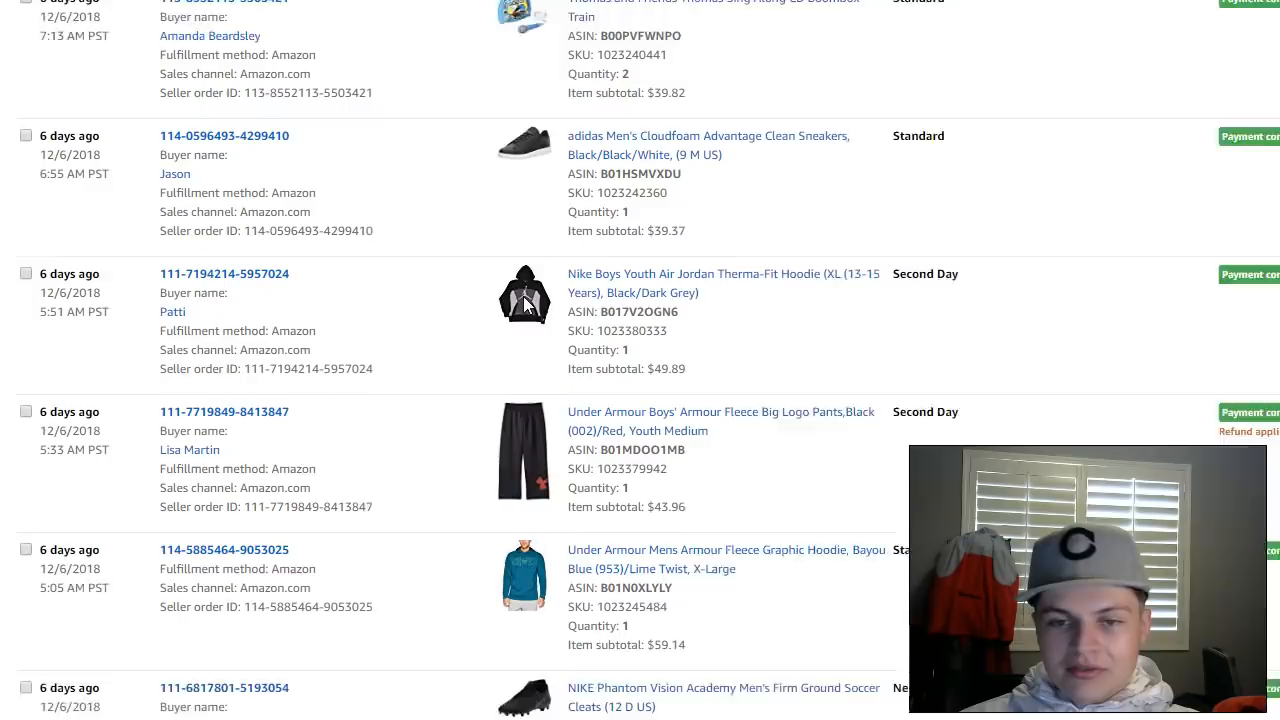
scroll("down", 3)
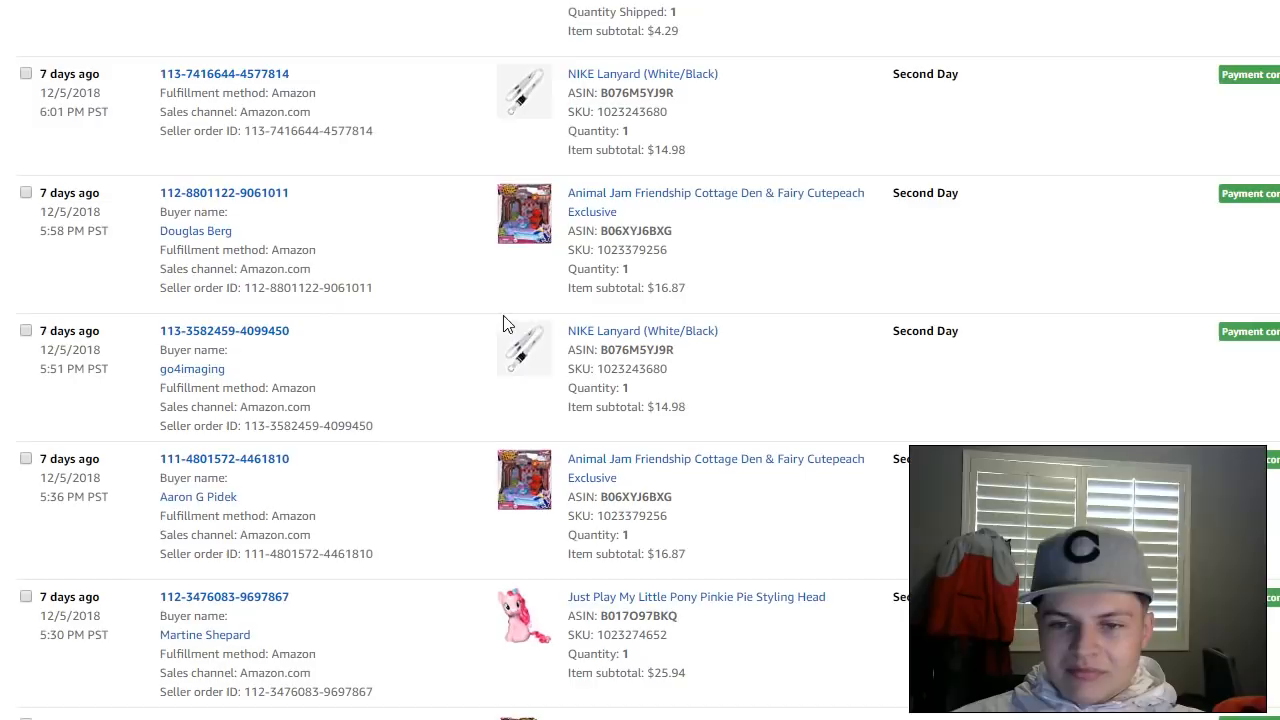
scroll("down", 3)
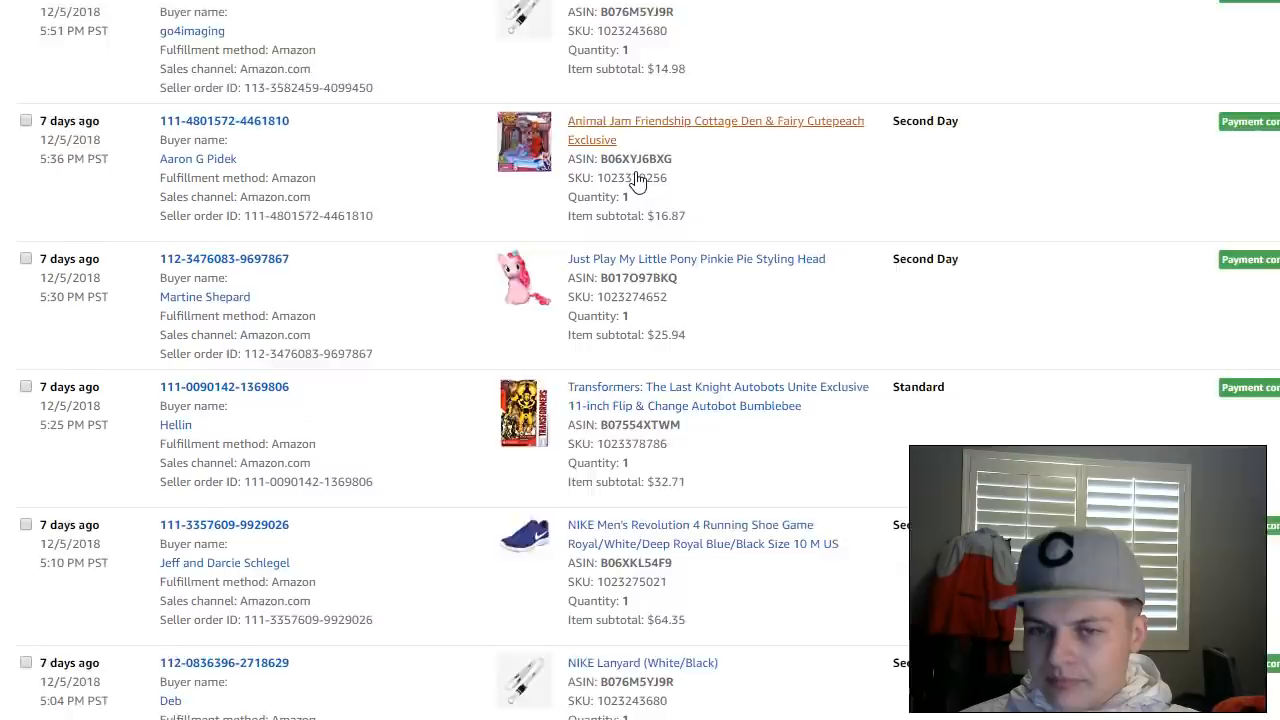
scroll("down", 3)
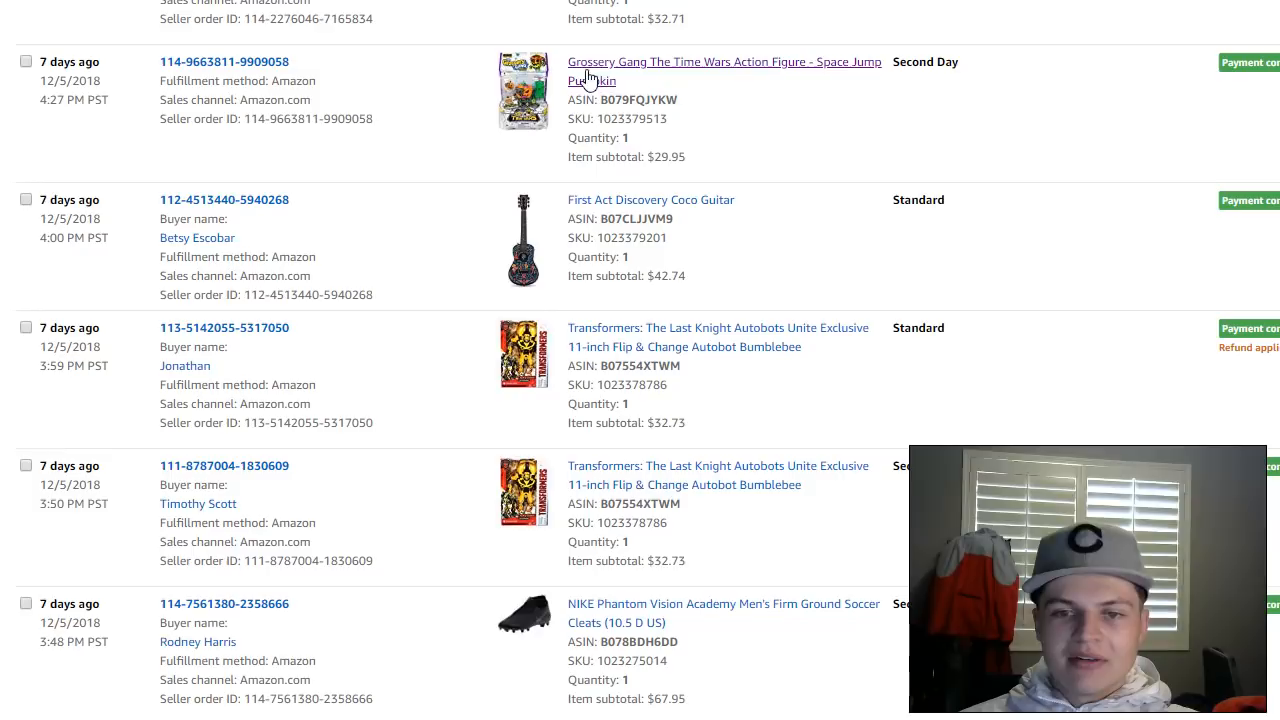
left_click(724, 60)
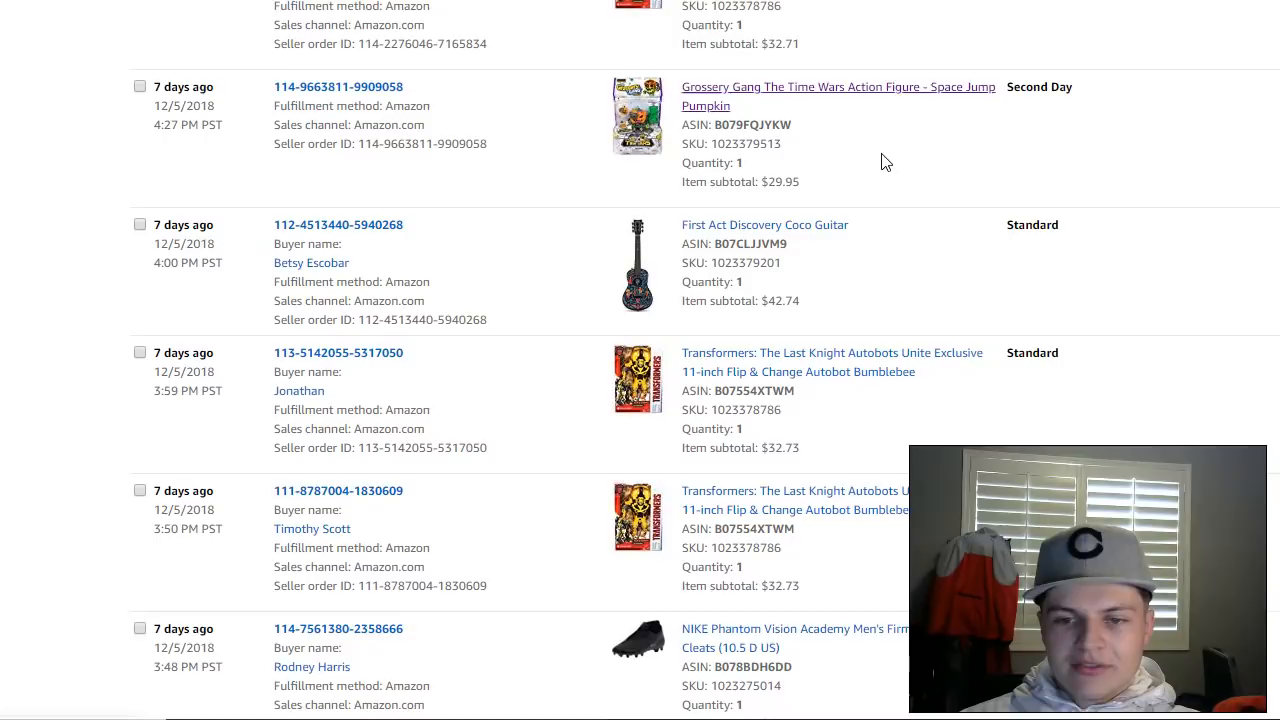
scroll("down", 3)
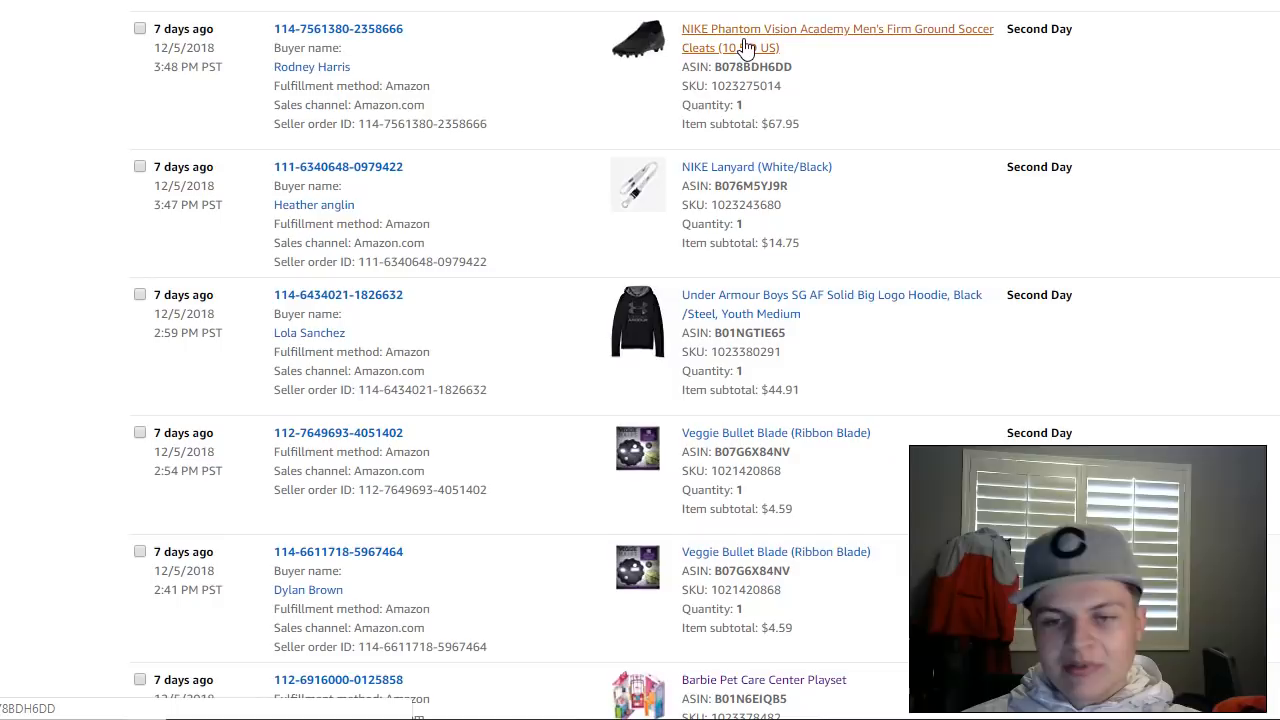
scroll("down", 3)
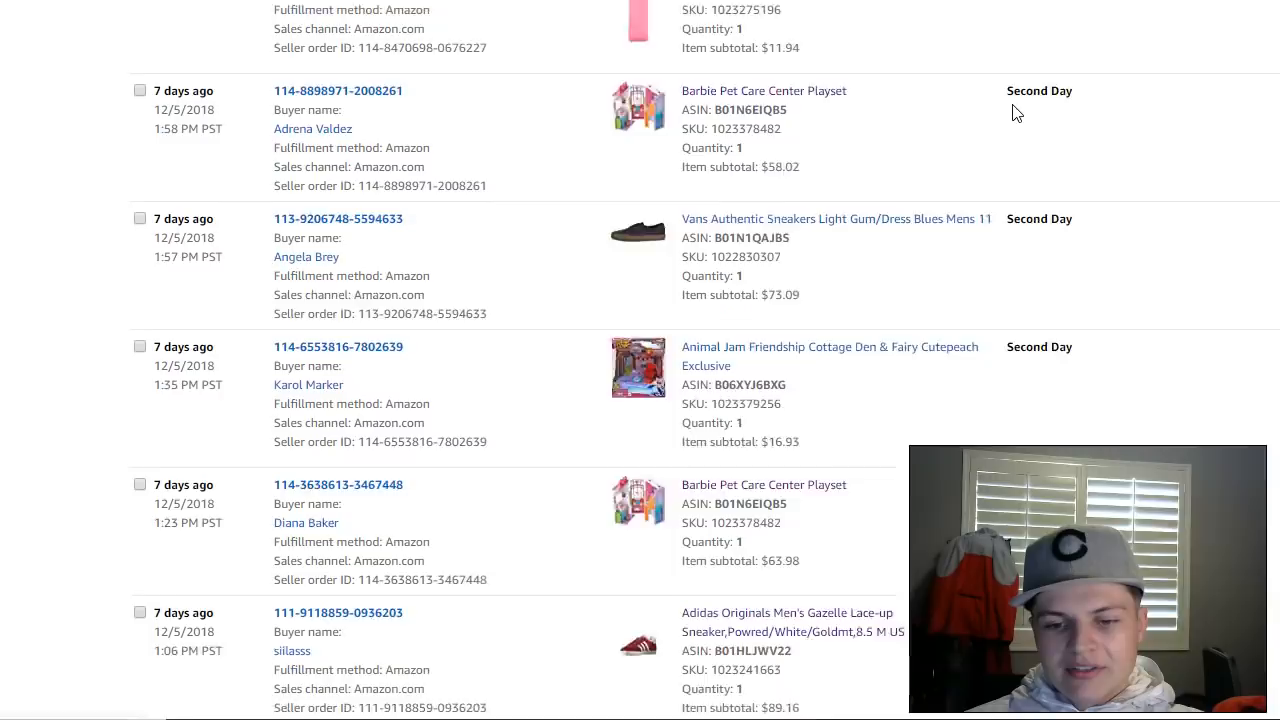
scroll("down", 3)
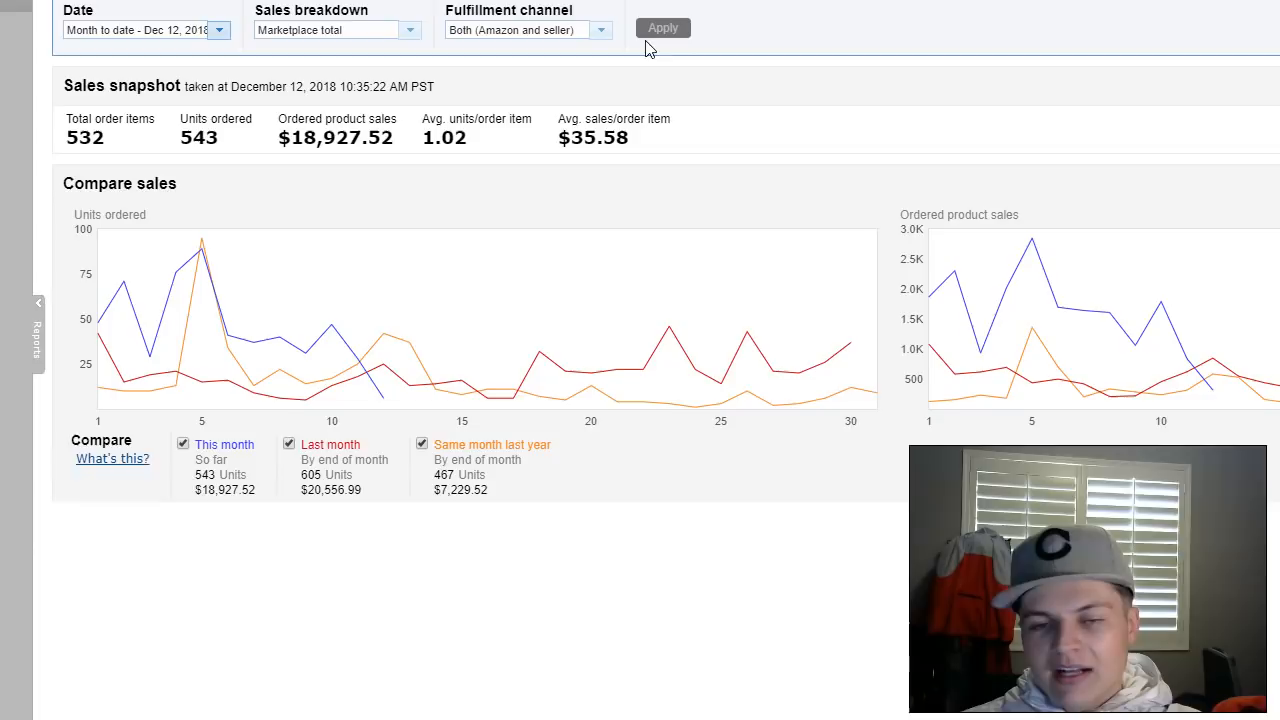
mouse_move(460, 384)
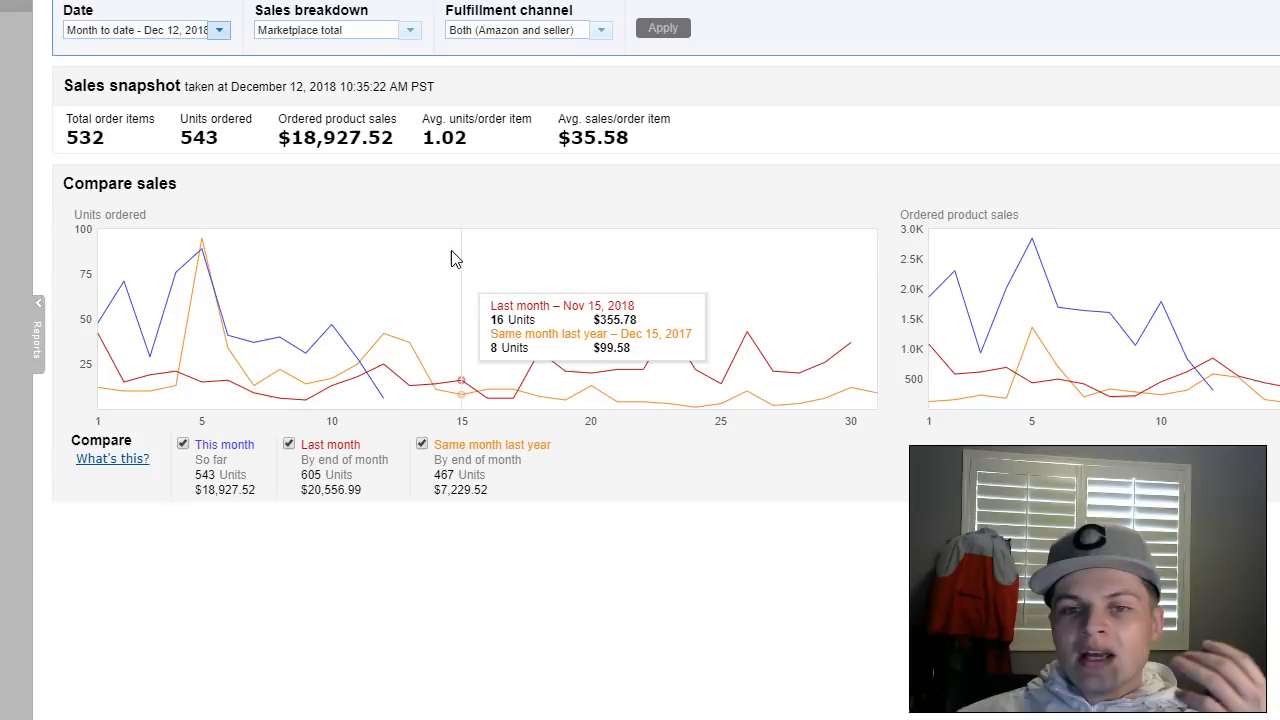
mouse_move(726, 184)
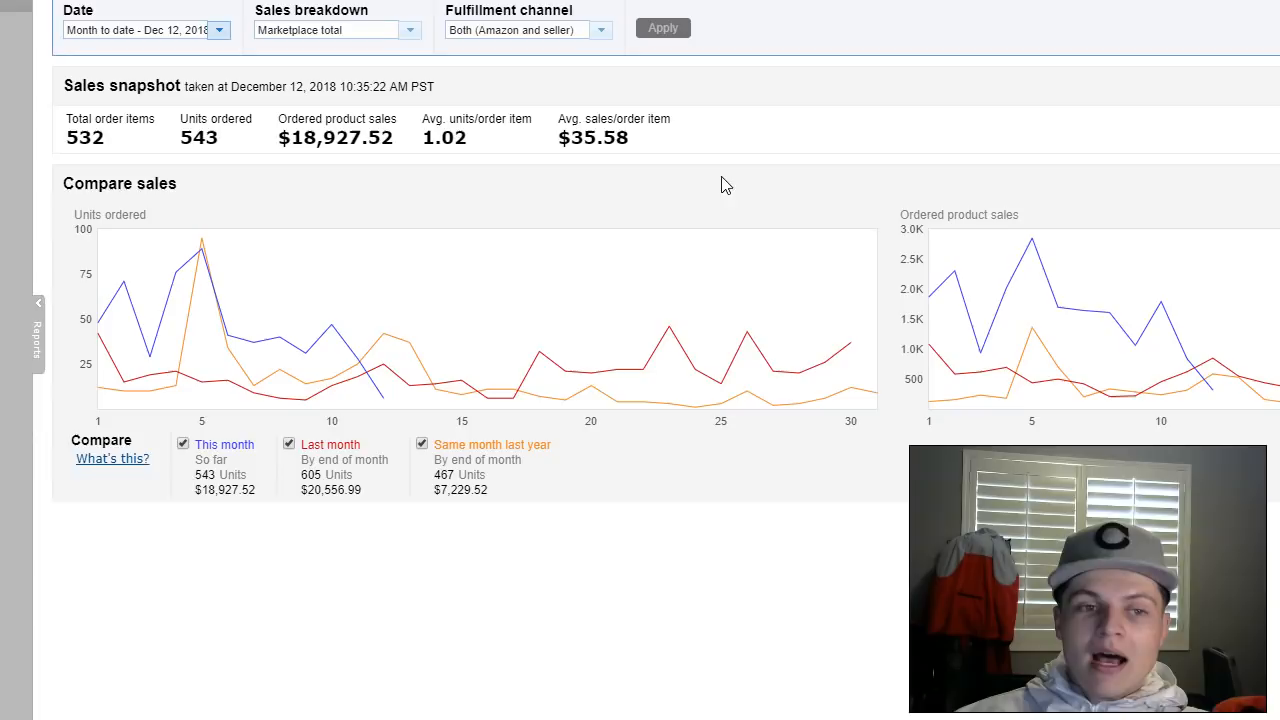